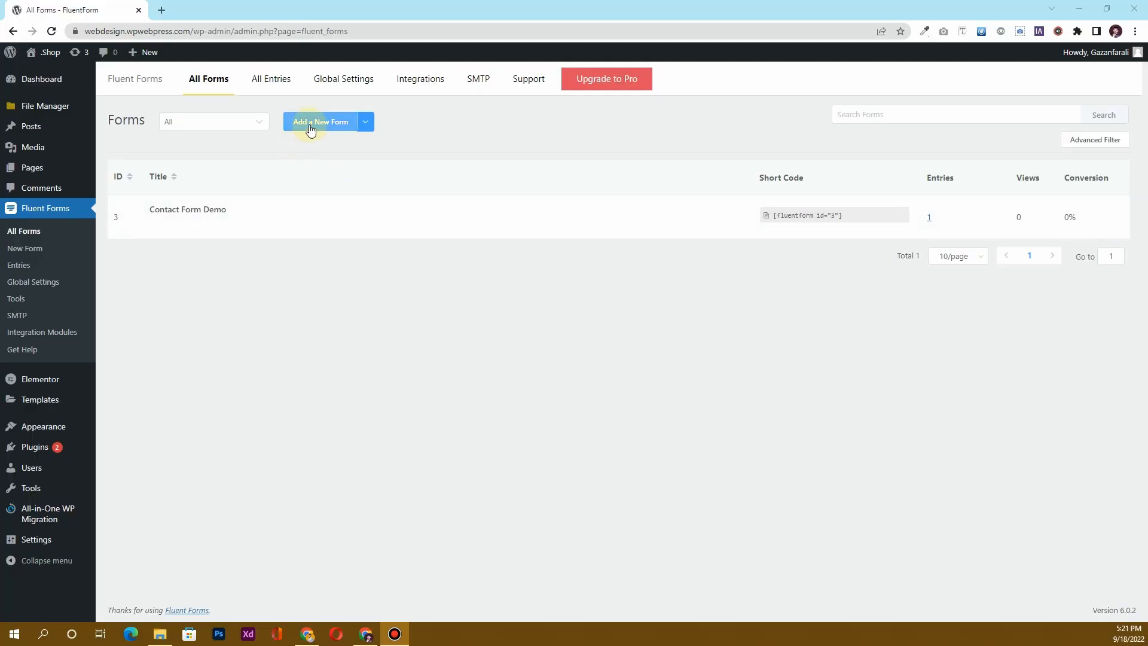
# - Create a new form from the blank template in Fluent Forms
pyautogui.click(320, 121)
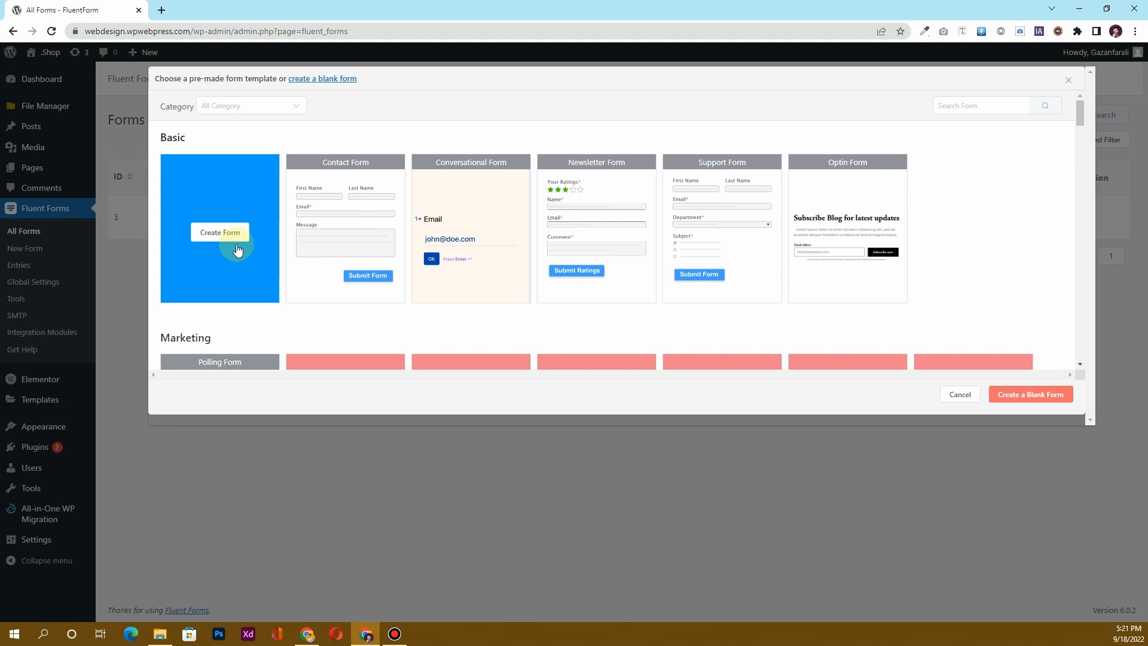
pyautogui.click(220, 233)
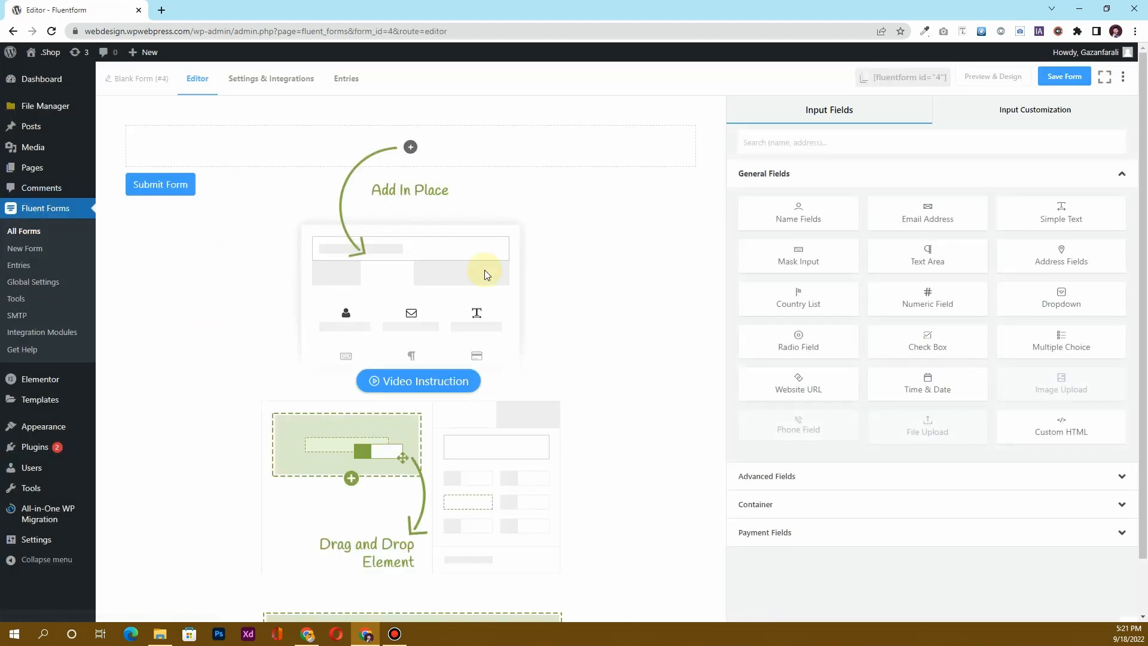
pyautogui.moveTo(750, 508)
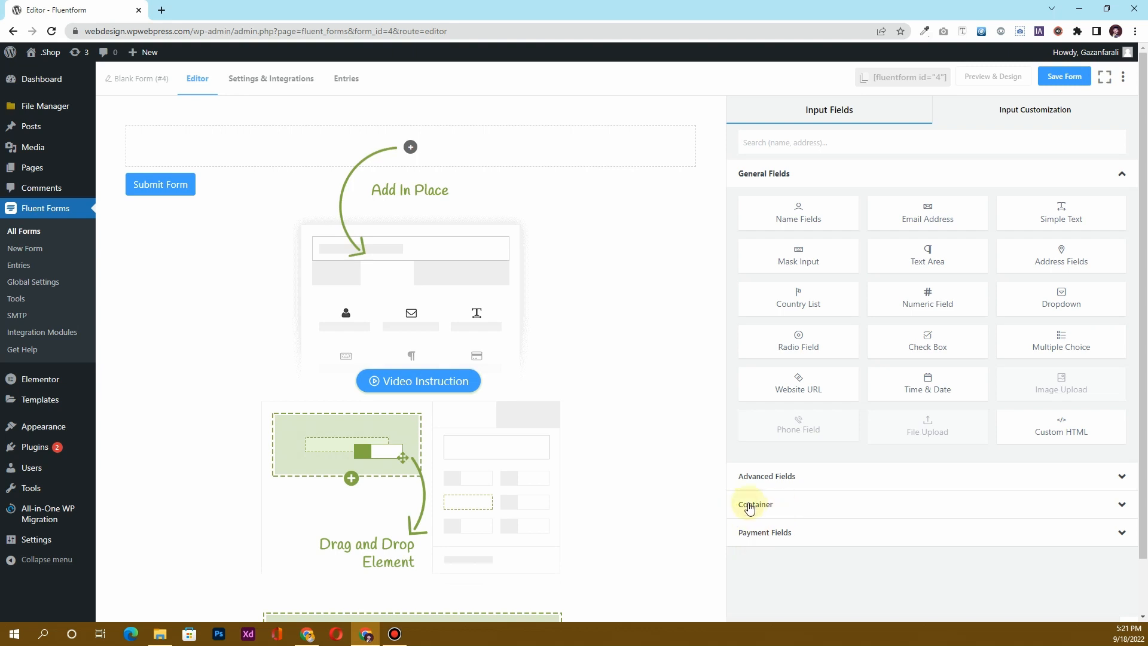
# - Add a Three Column Container above the Submit Form button
pyautogui.click(754, 504)
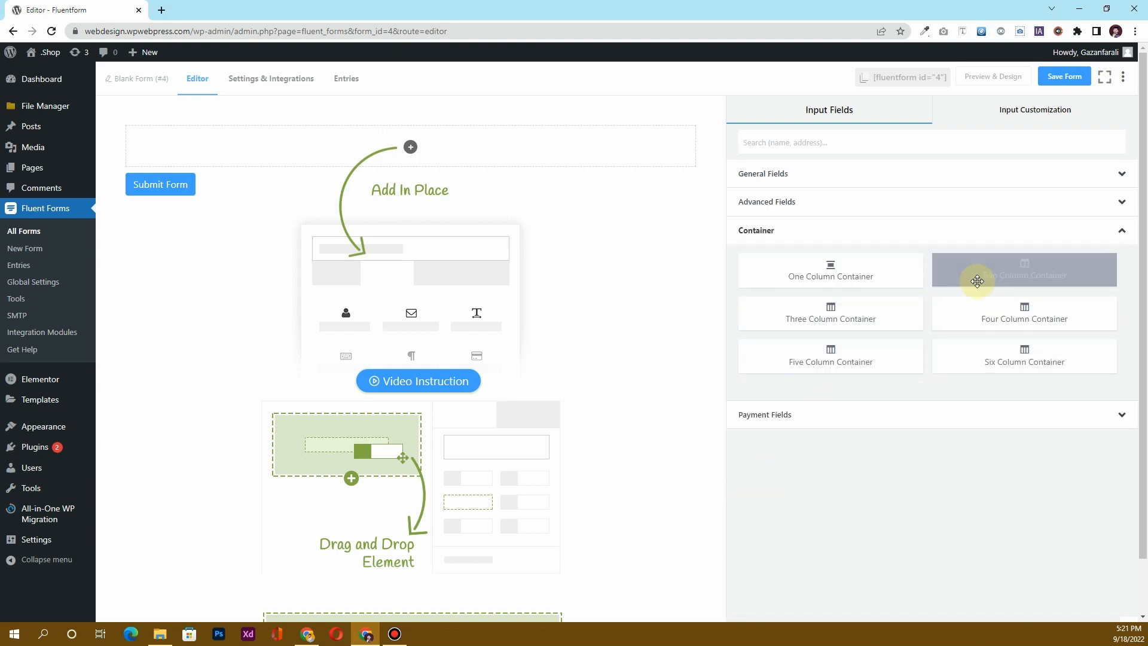
pyautogui.moveTo(970, 278)
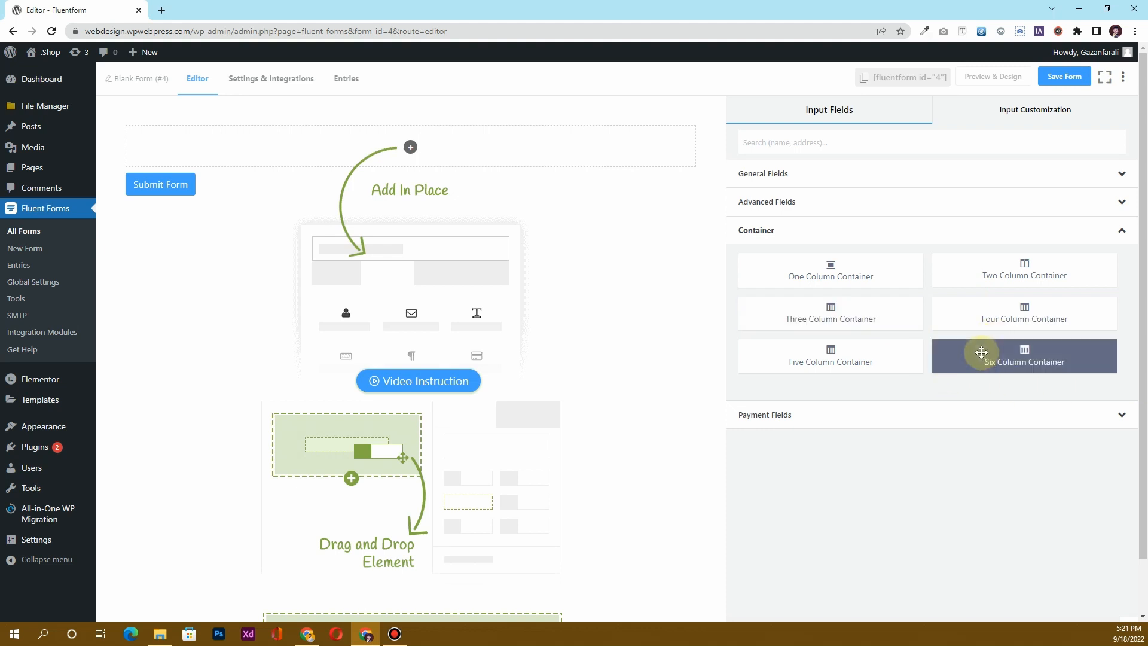
pyautogui.moveTo(831, 313)
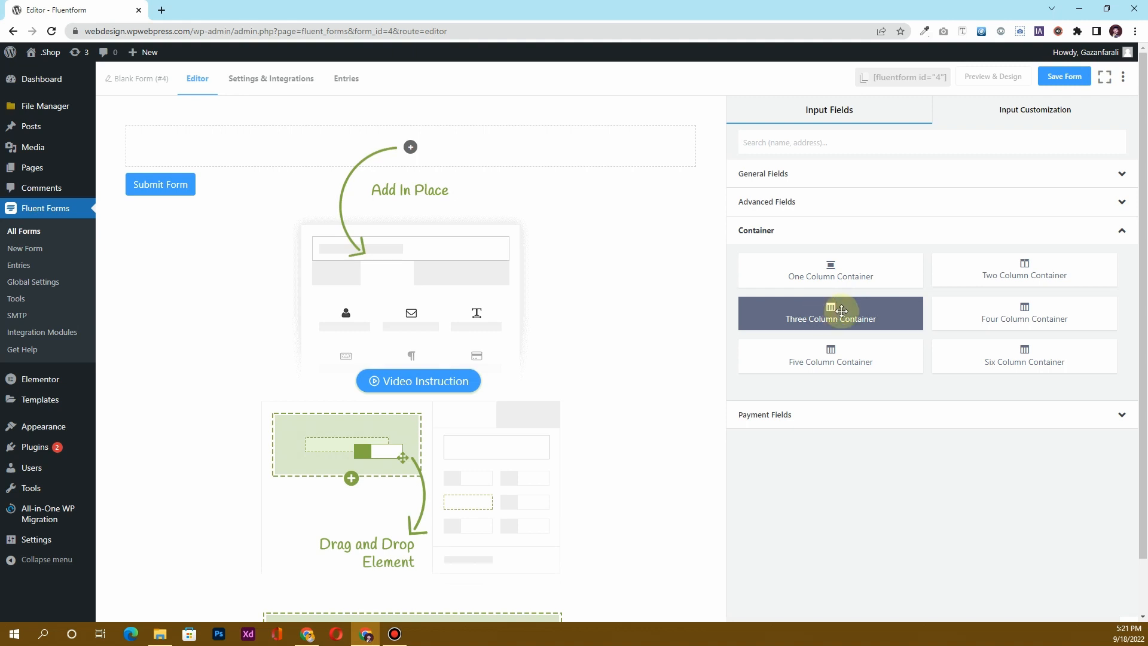
pyautogui.click(831, 313)
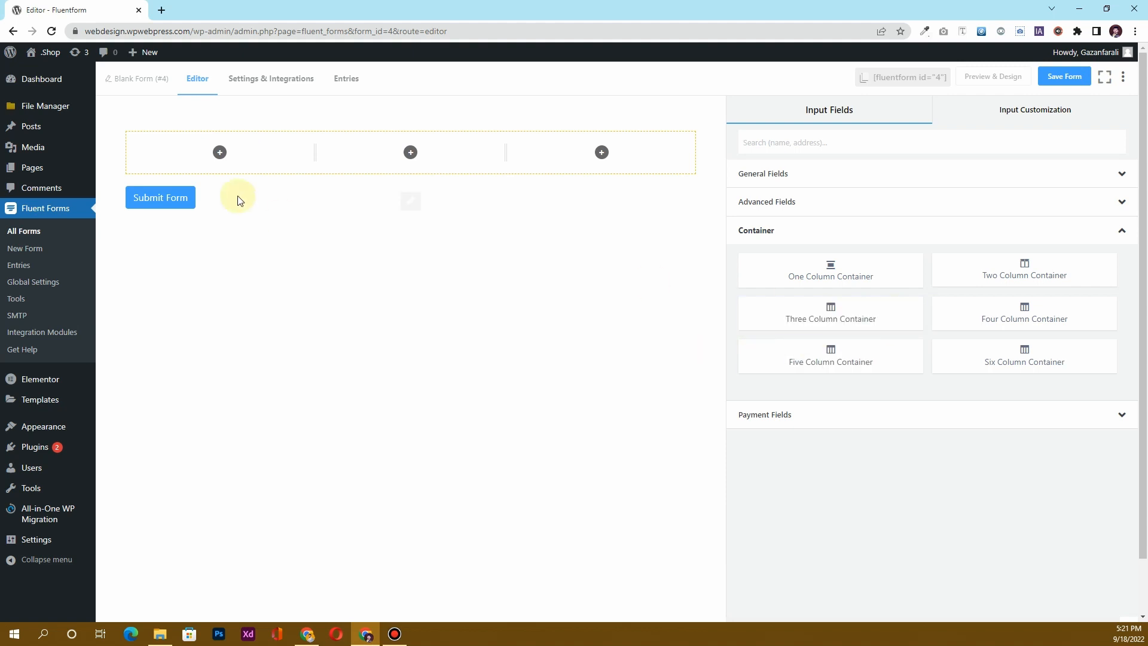
pyautogui.moveTo(557, 164)
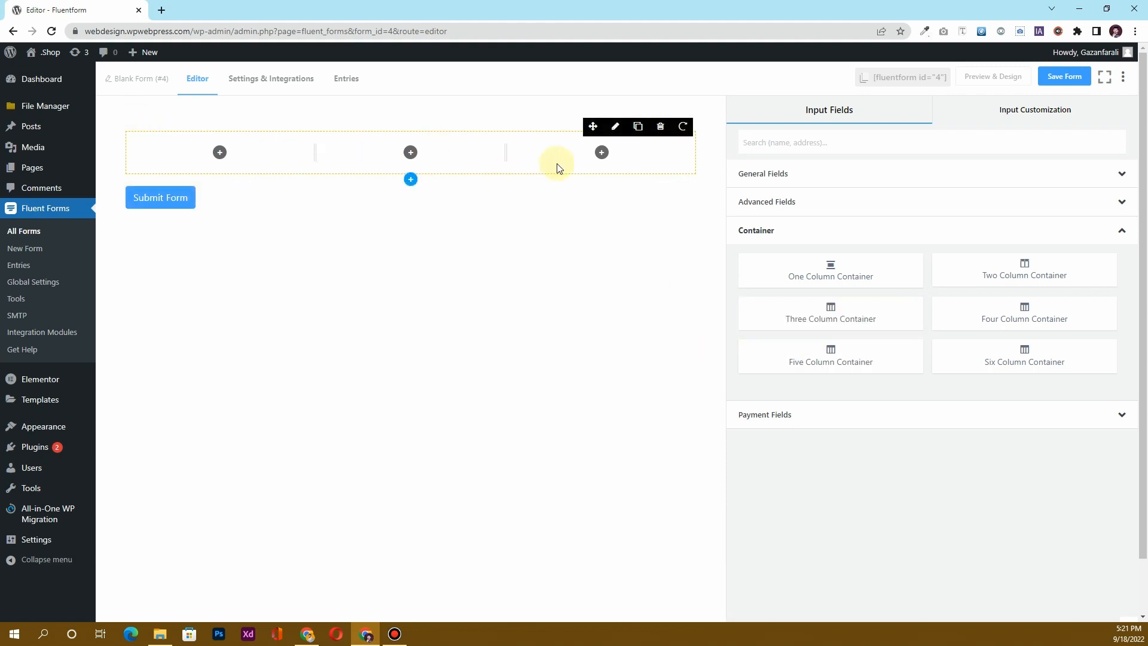
pyautogui.moveTo(875, 187)
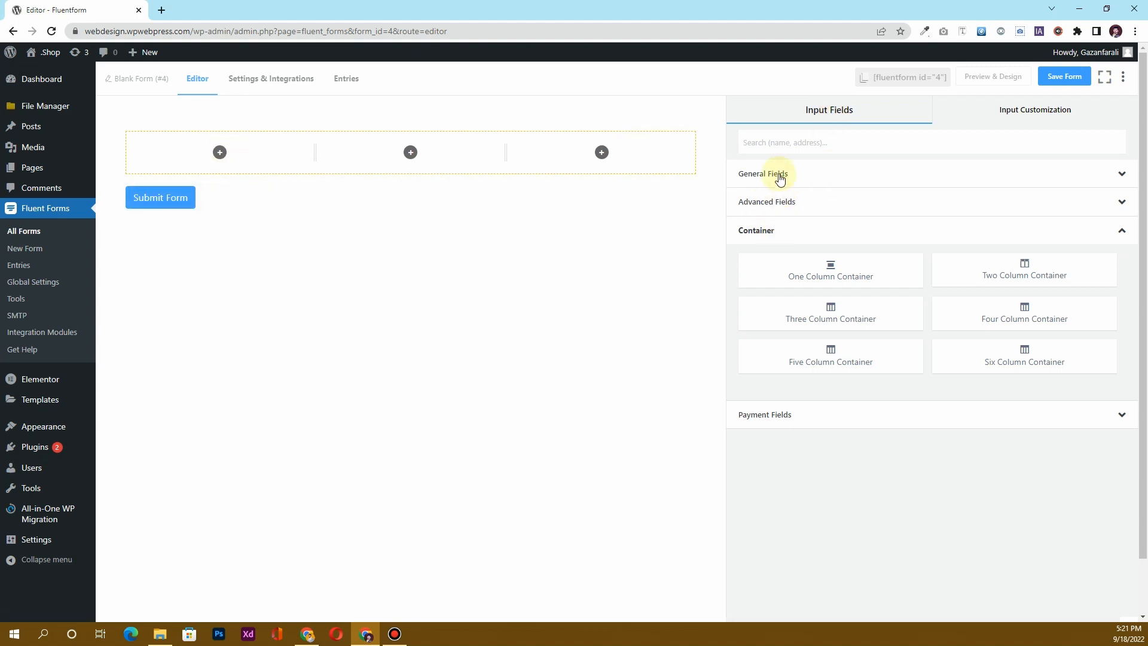
# - Make column one a required Name field without Last Name, placeholder 'Name', label hidden
pyautogui.click(764, 174)
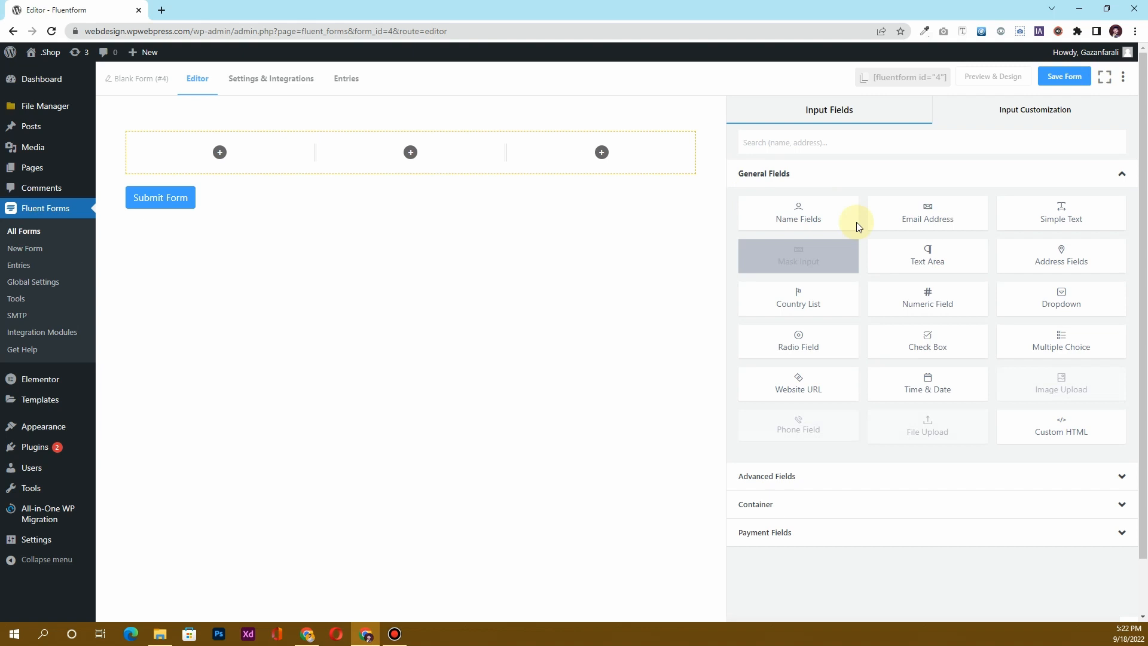
pyautogui.moveTo(927, 213)
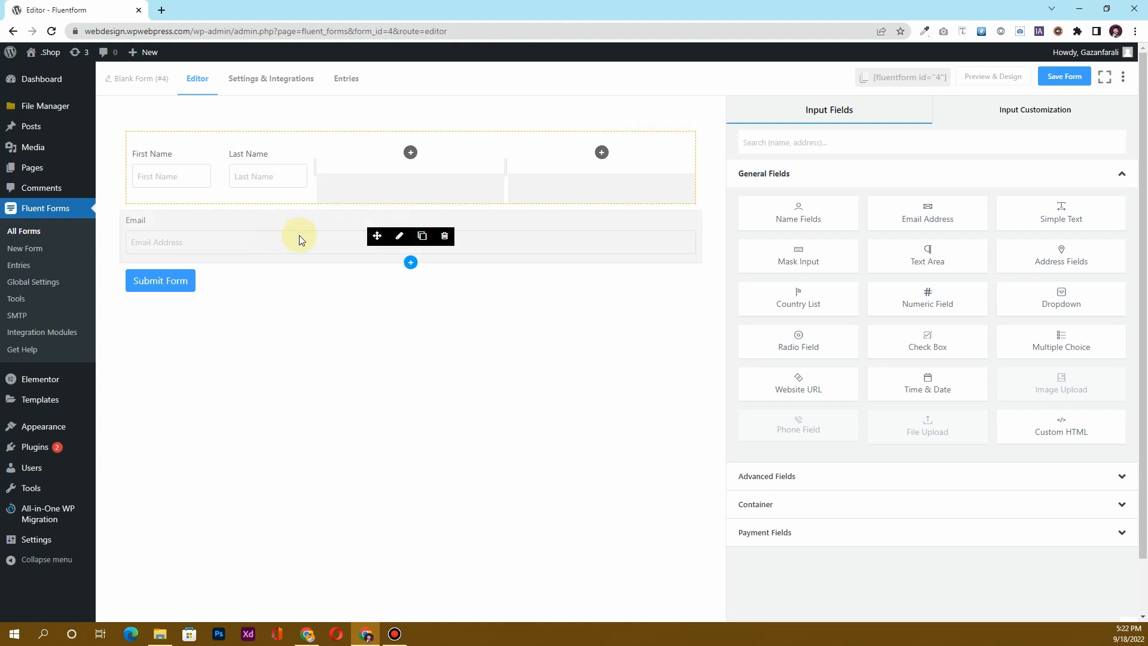
pyautogui.click(444, 236)
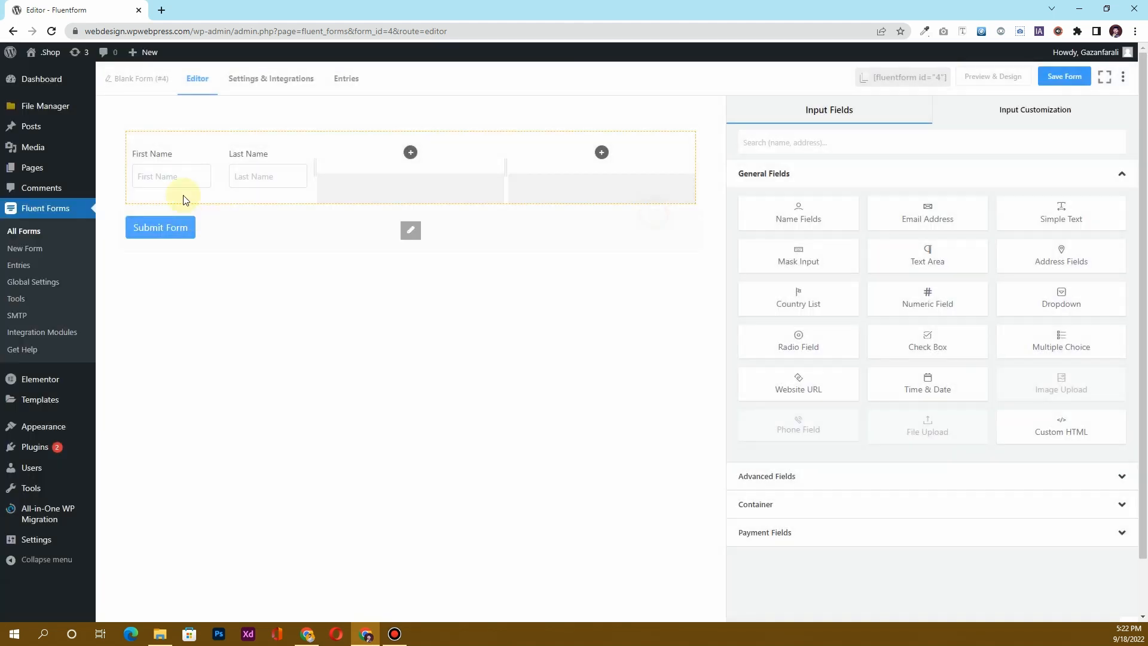
pyautogui.click(170, 176)
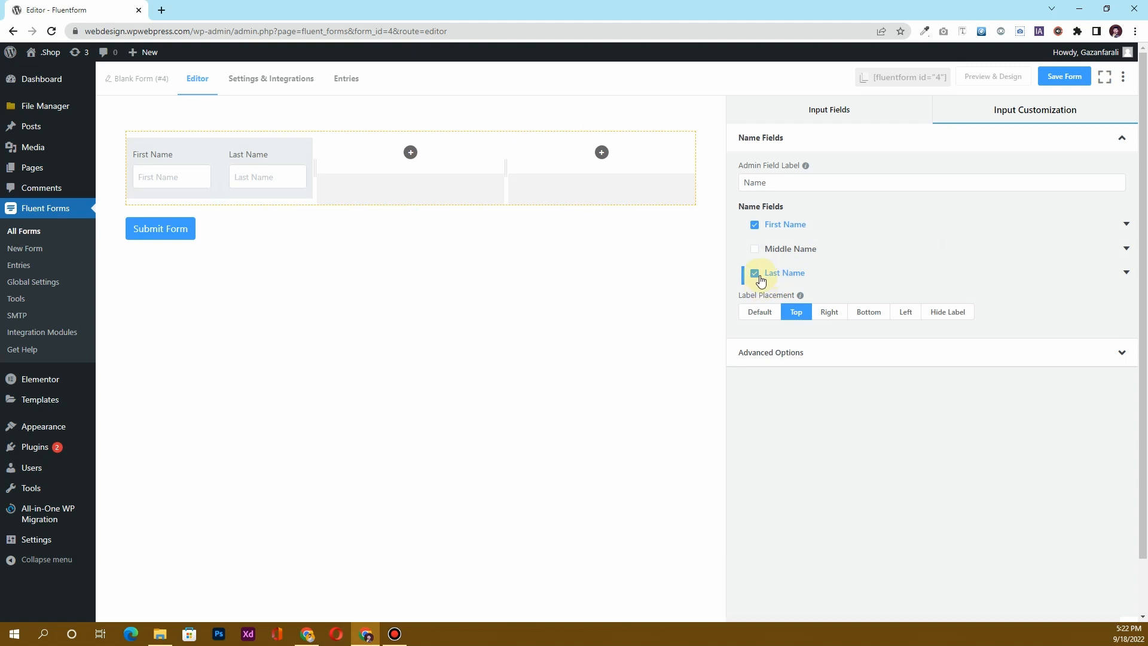
pyautogui.click(754, 273)
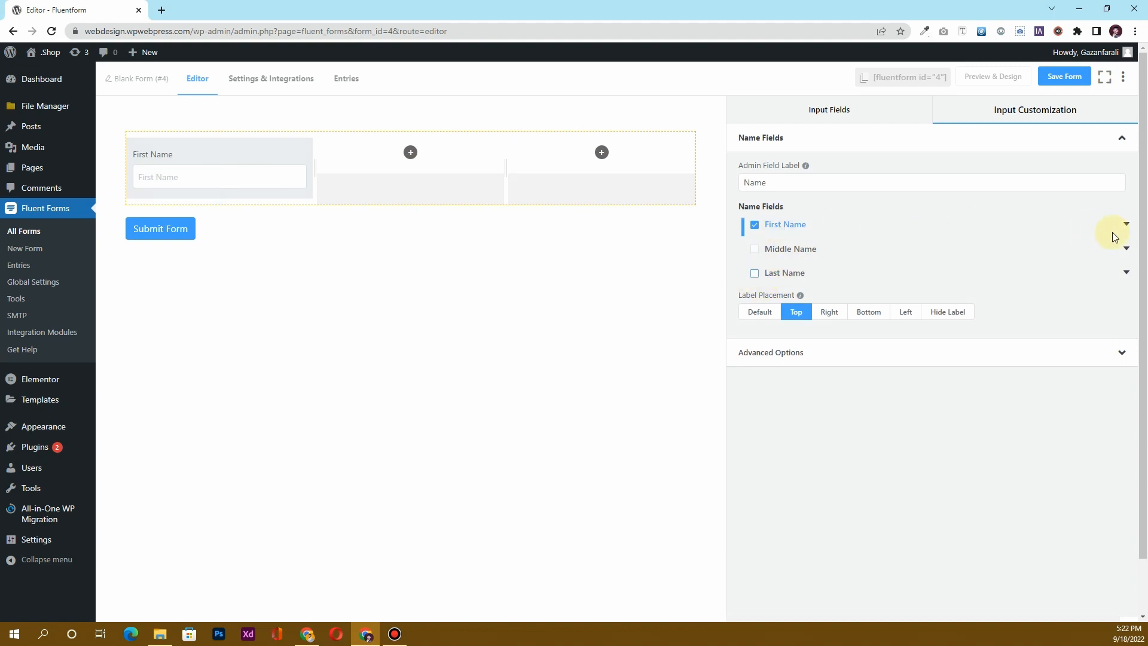
pyautogui.click(1126, 224)
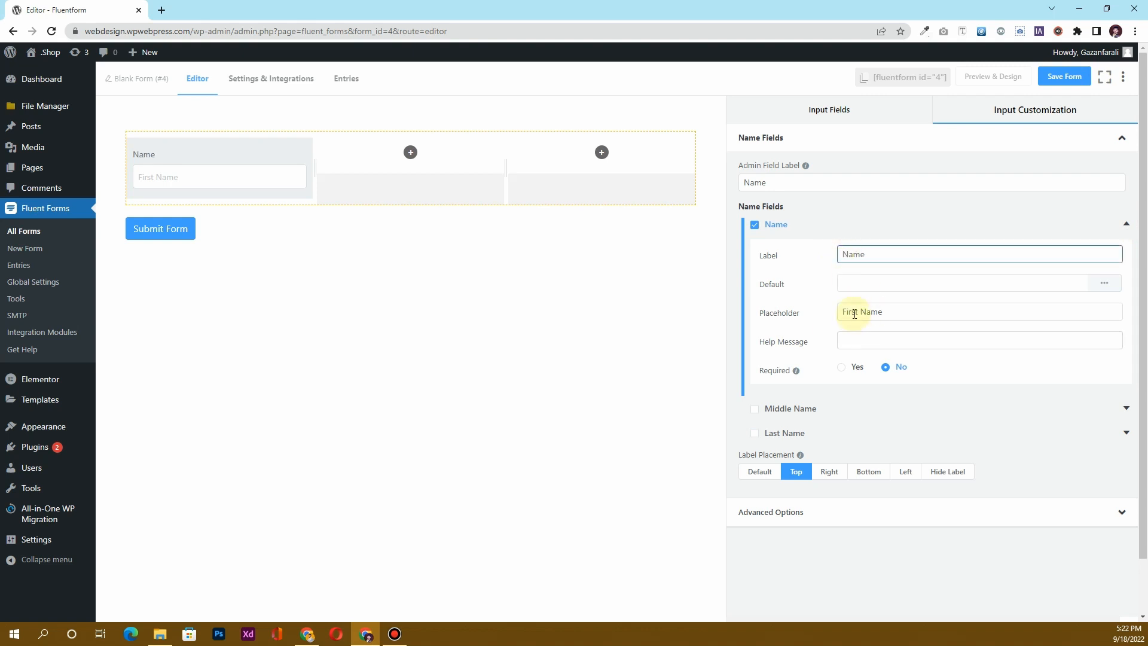
pyautogui.write('Name')
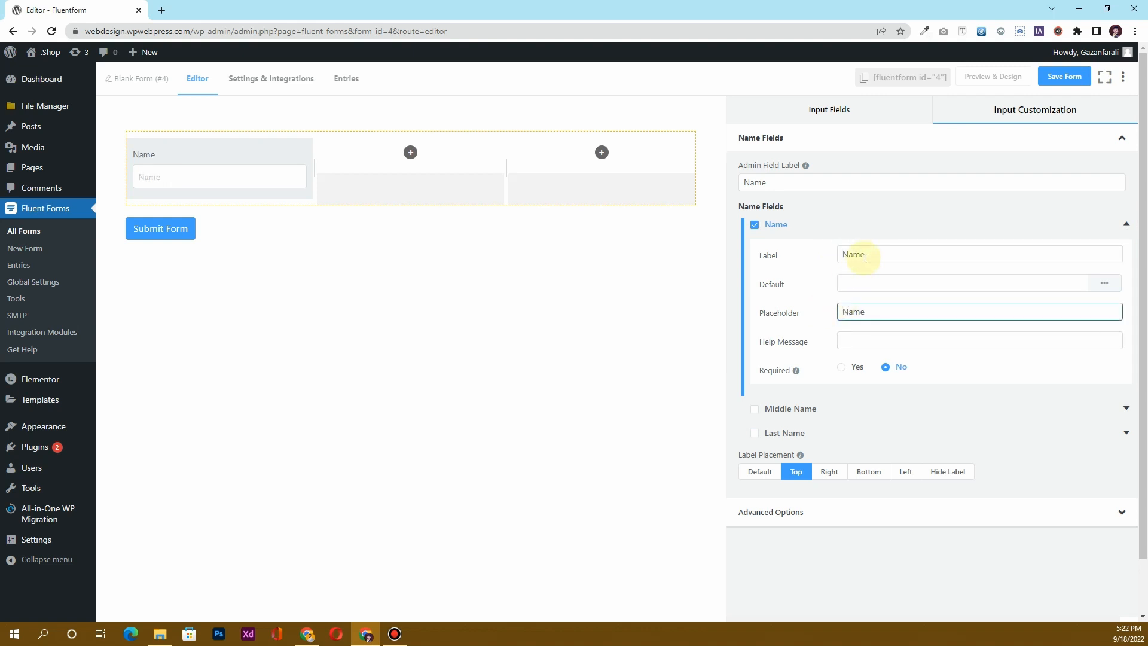
pyautogui.click(842, 366)
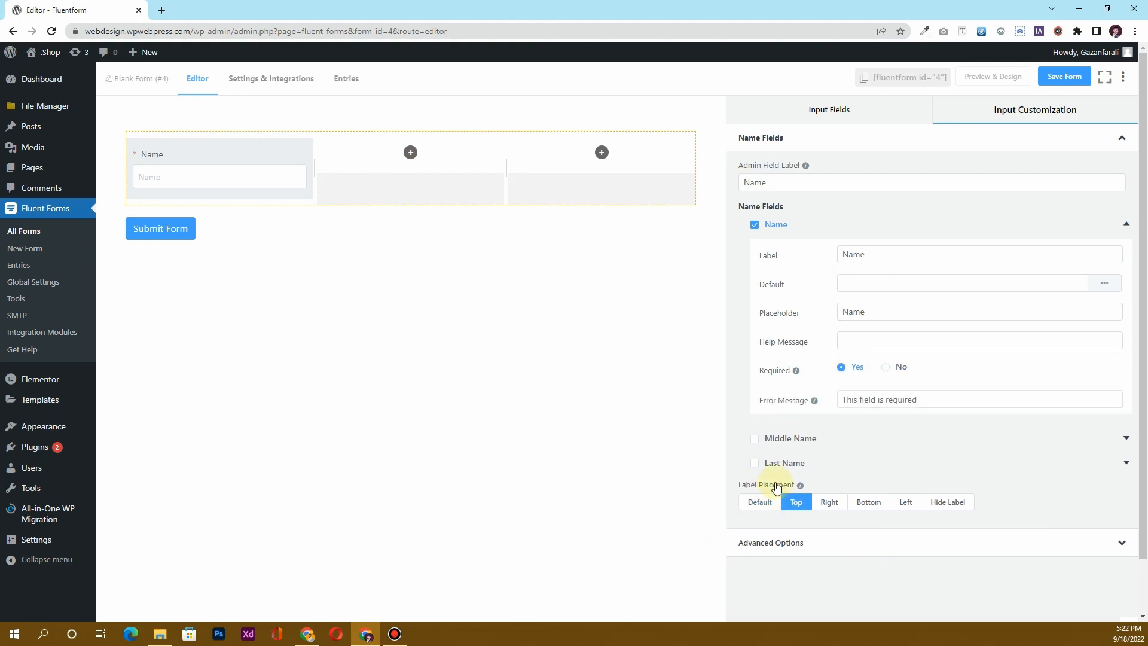
pyautogui.click(946, 502)
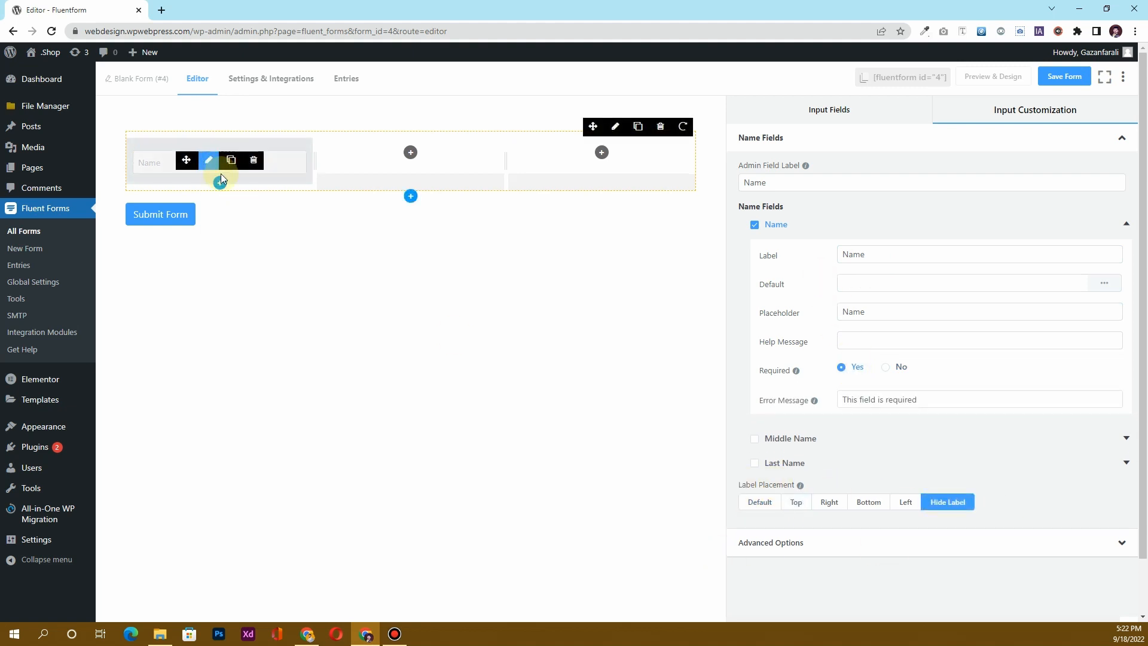
# - Insert an Email Address field into the second column with Label Placement set to Hide Label
pyautogui.click(410, 153)
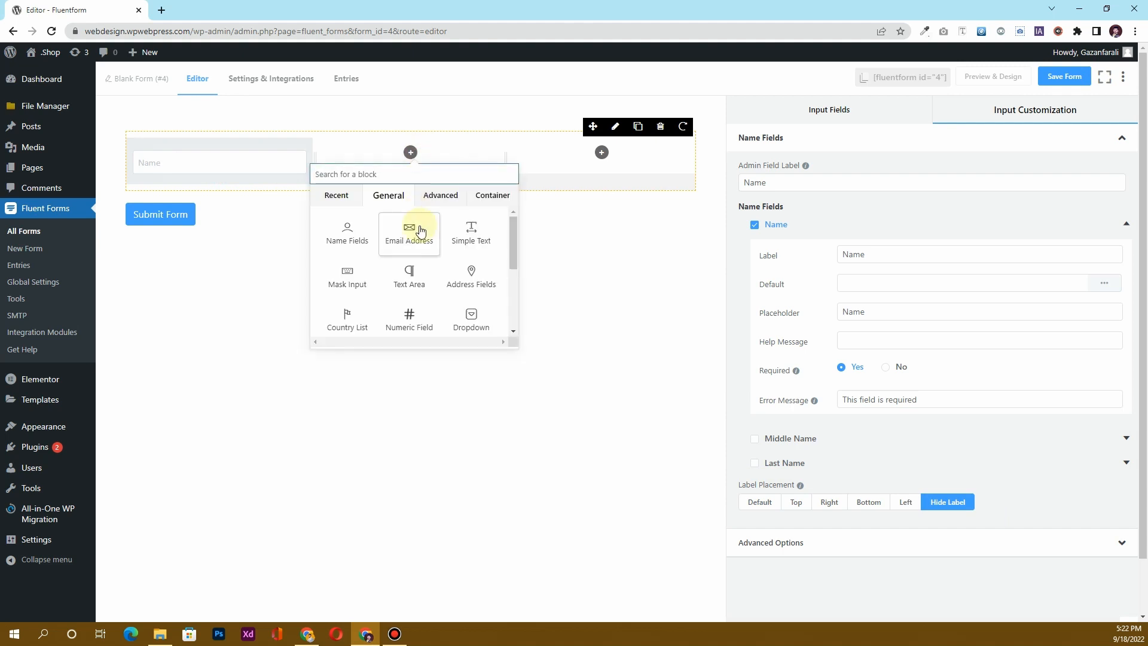
pyautogui.click(409, 232)
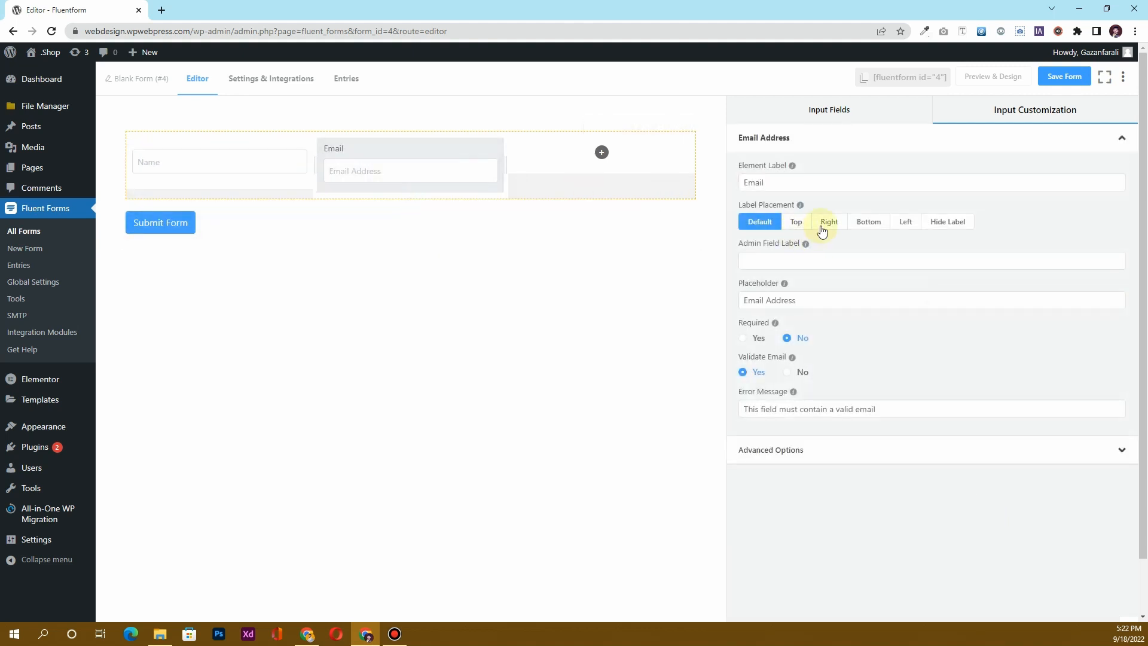
pyautogui.click(947, 221)
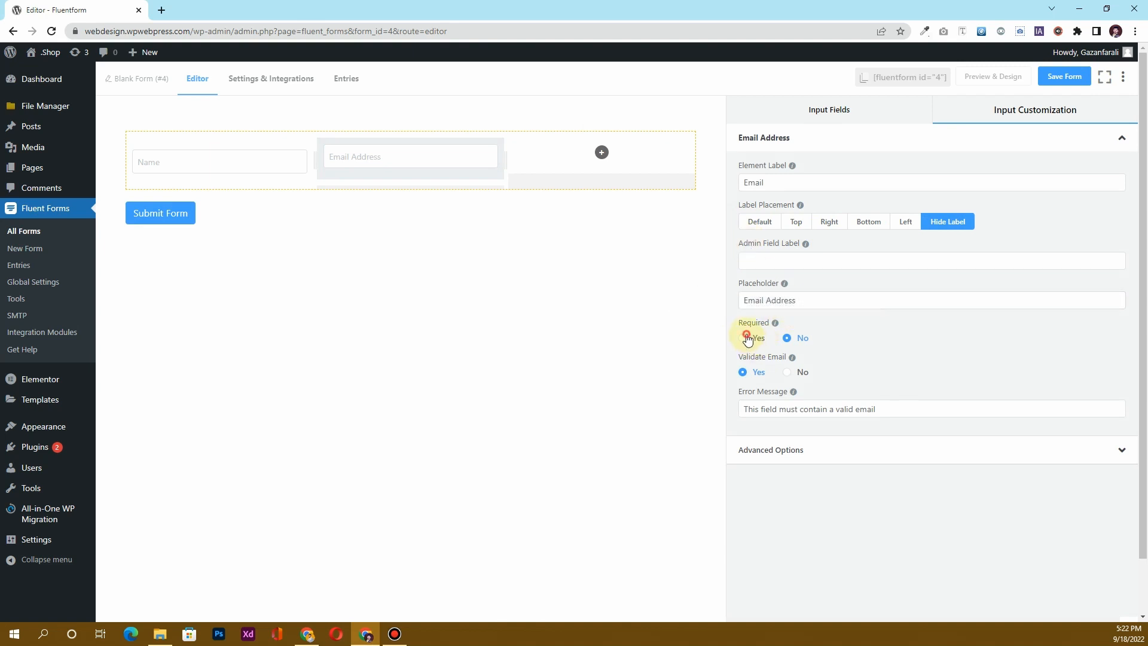
# - Make Email required, place the Submit button in column three, and review the Name field
pyautogui.click(828, 109)
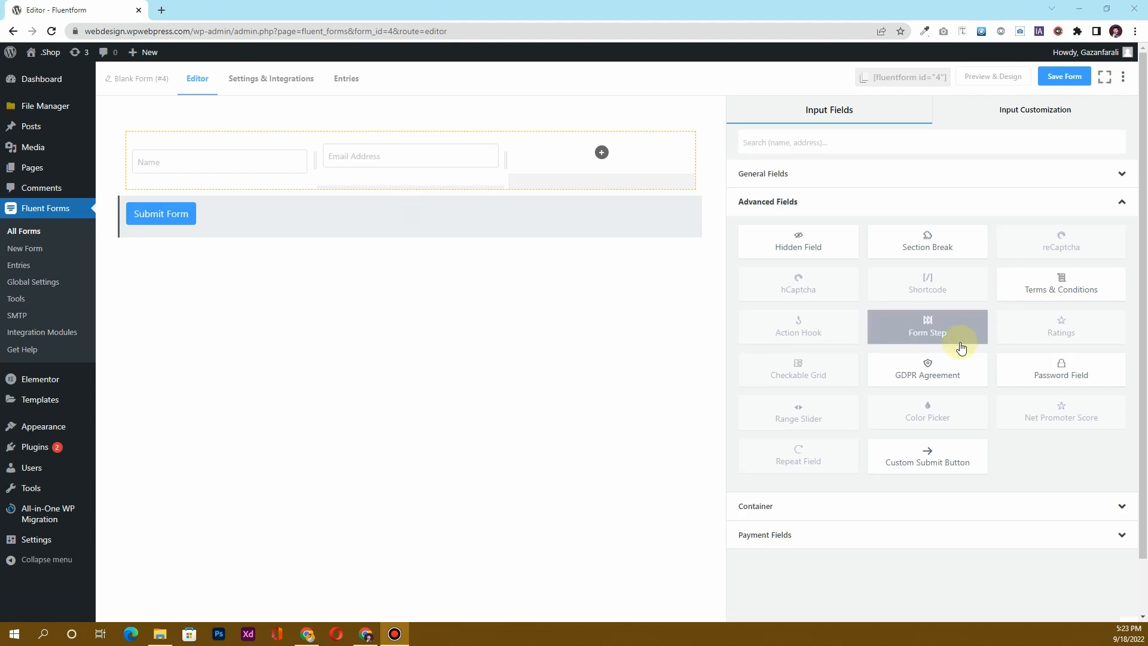
pyautogui.moveTo(922, 475)
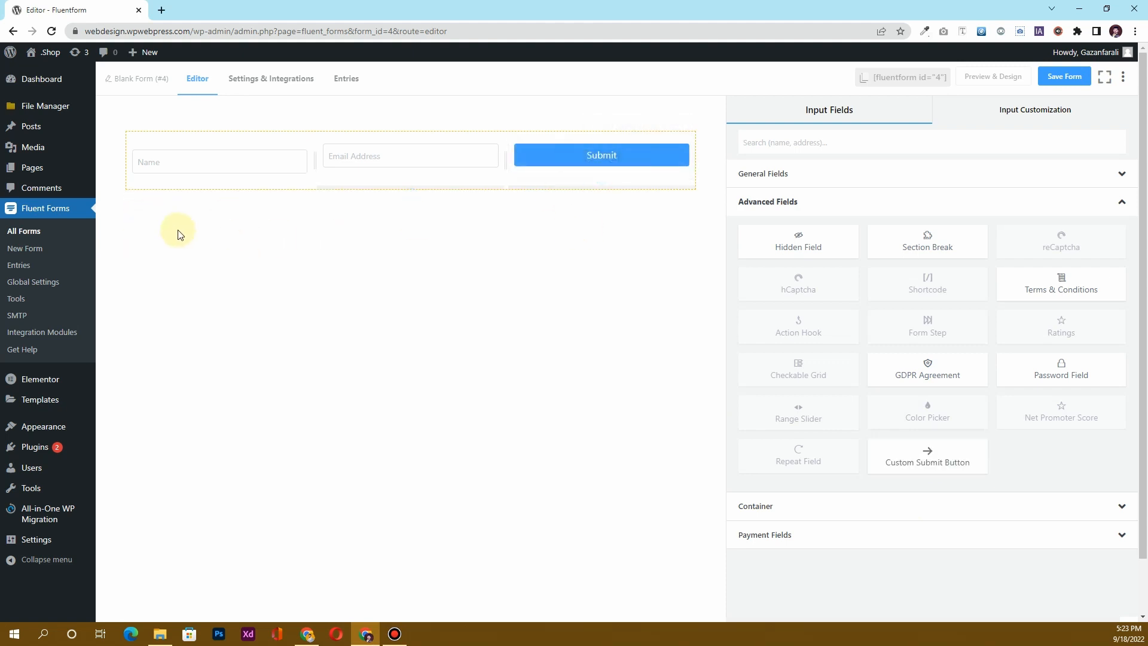
pyautogui.click(600, 157)
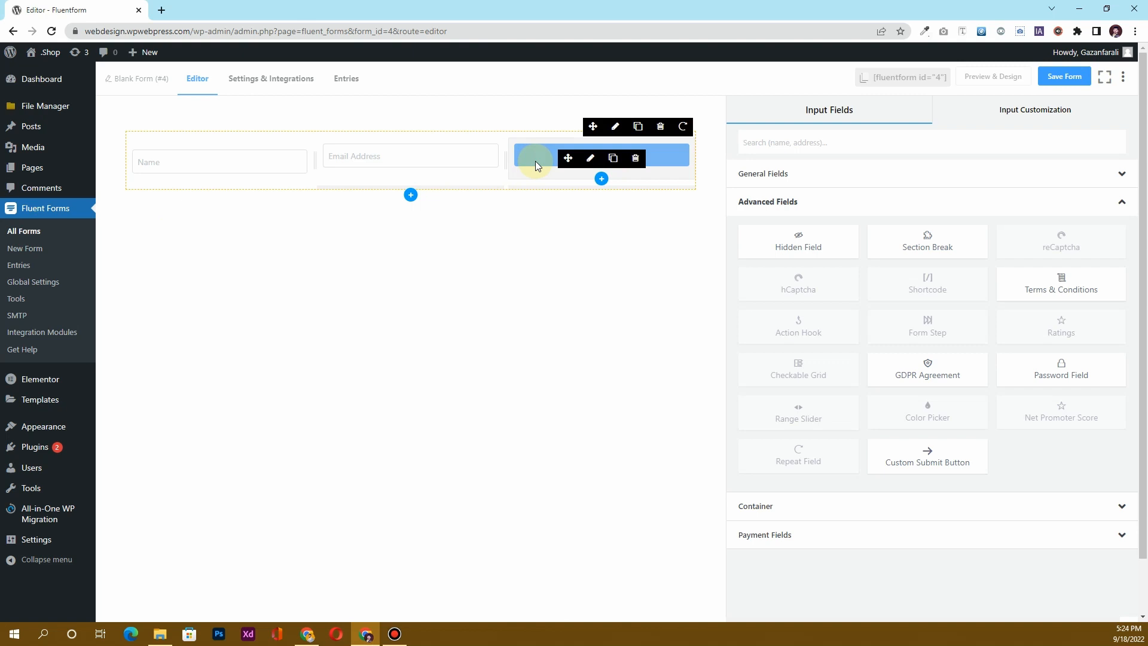
pyautogui.click(218, 162)
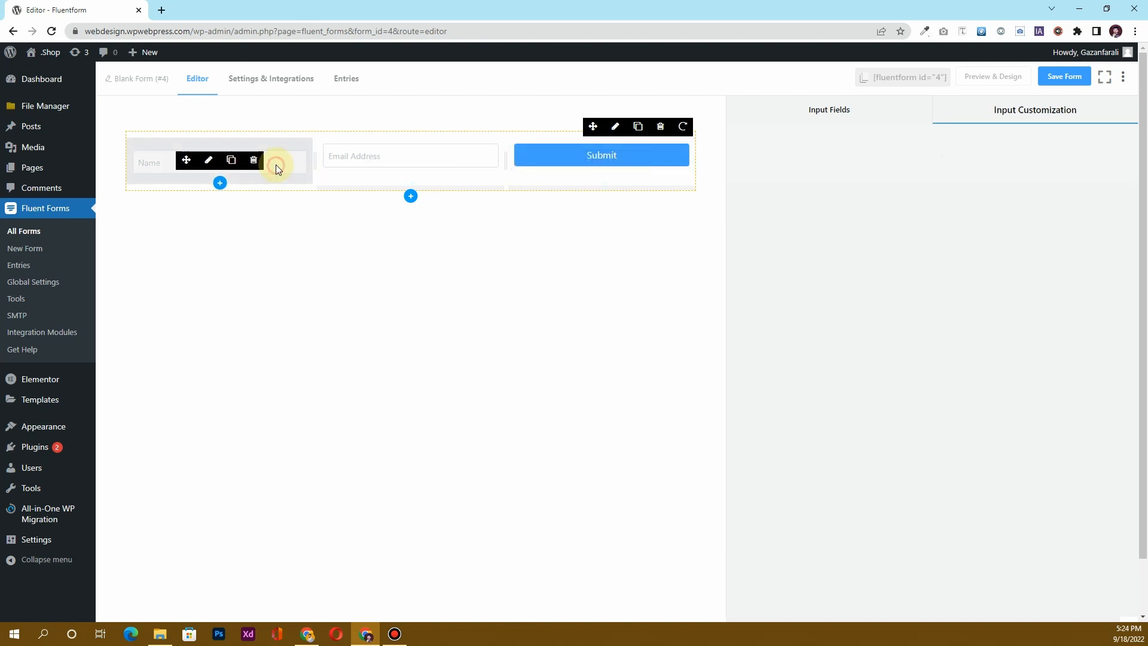
pyautogui.click(209, 159)
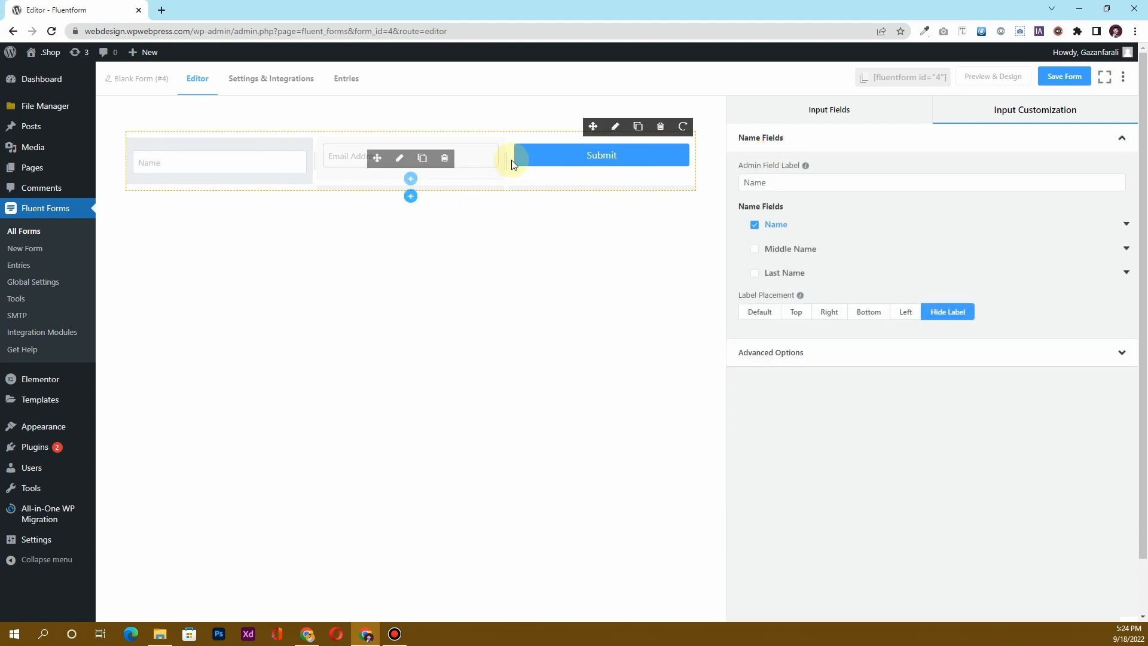
# - Save the one-row form, open its Preview & Design view, and save again
pyautogui.click(1064, 75)
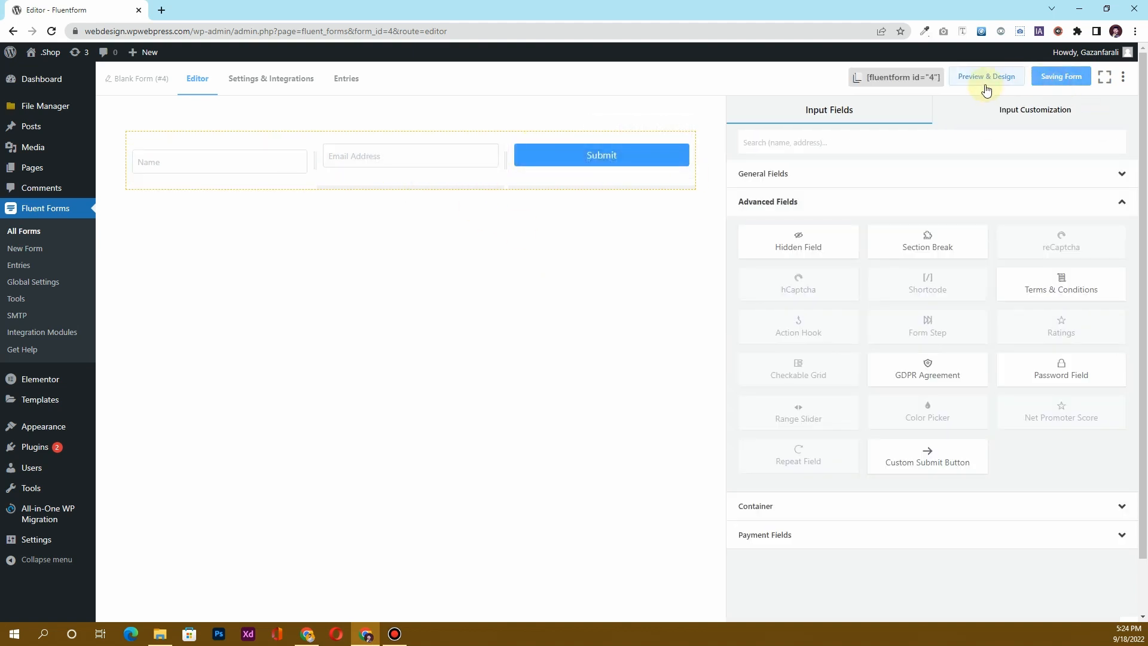
pyautogui.click(985, 76)
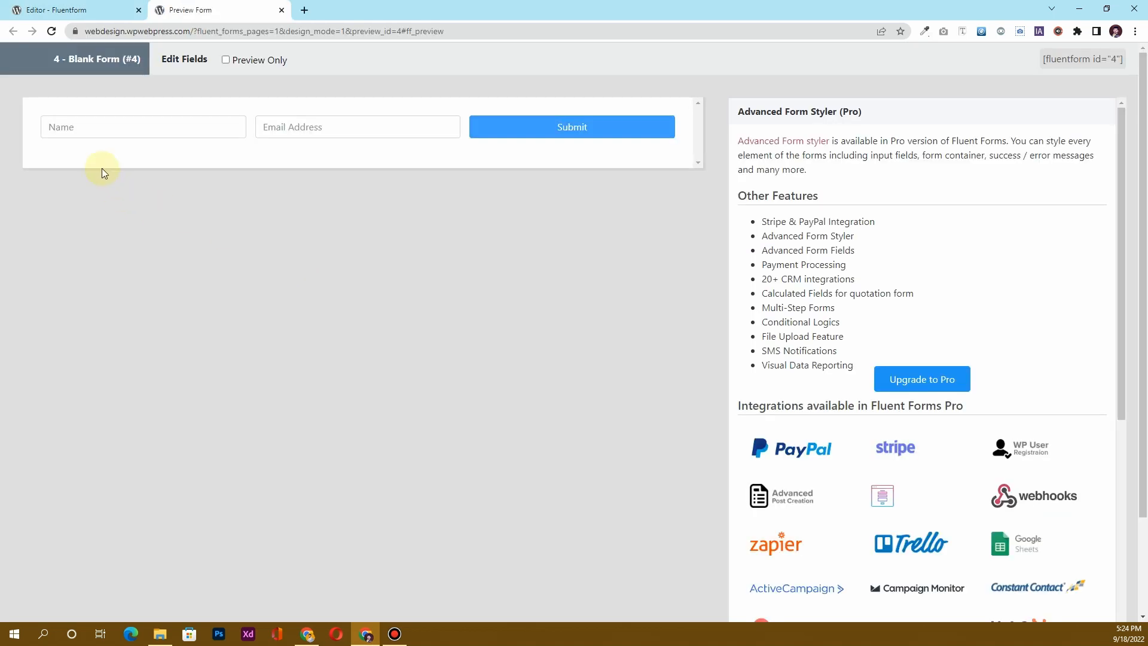
pyautogui.moveTo(388, 162)
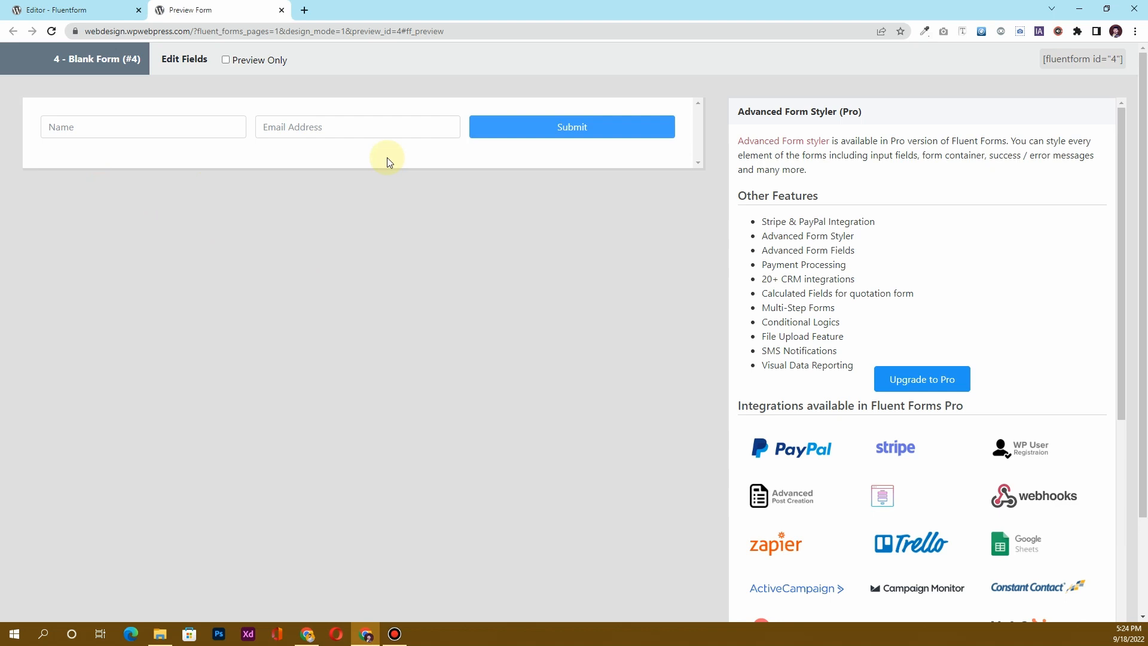
pyautogui.moveTo(251, 6)
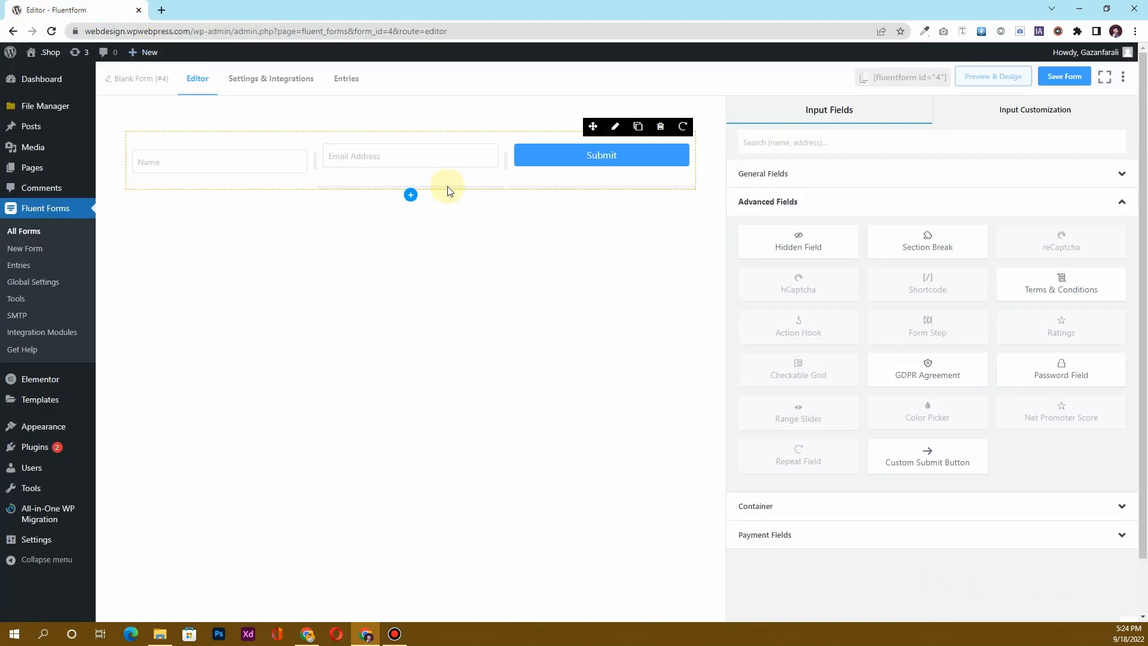
pyautogui.moveTo(352, 101)
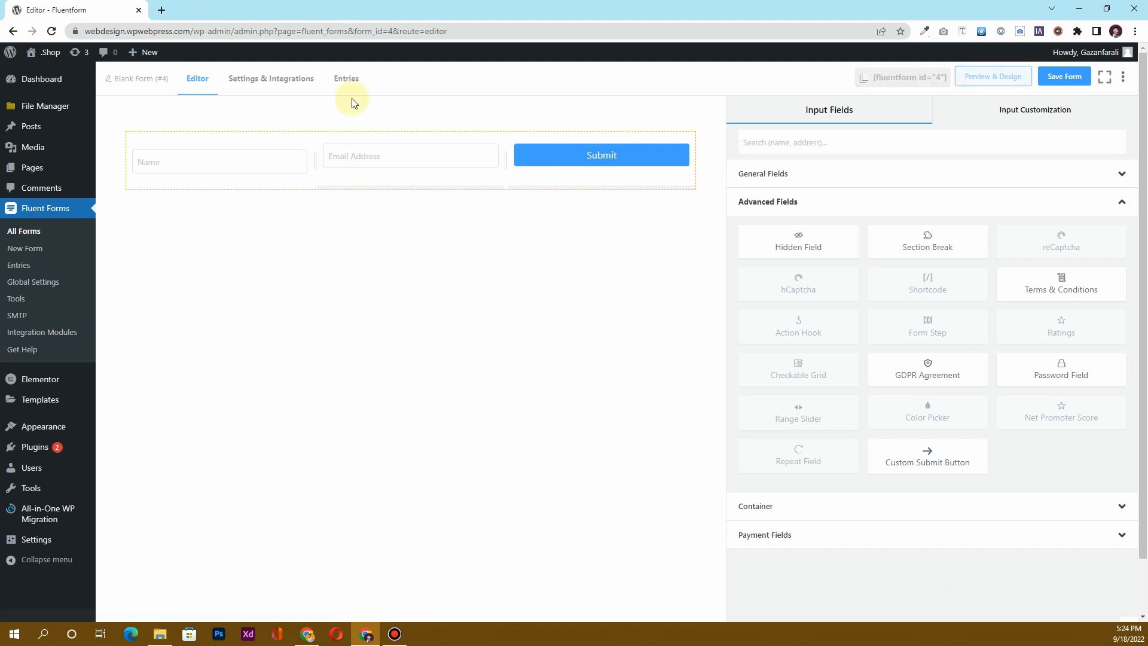
pyautogui.click(1064, 76)
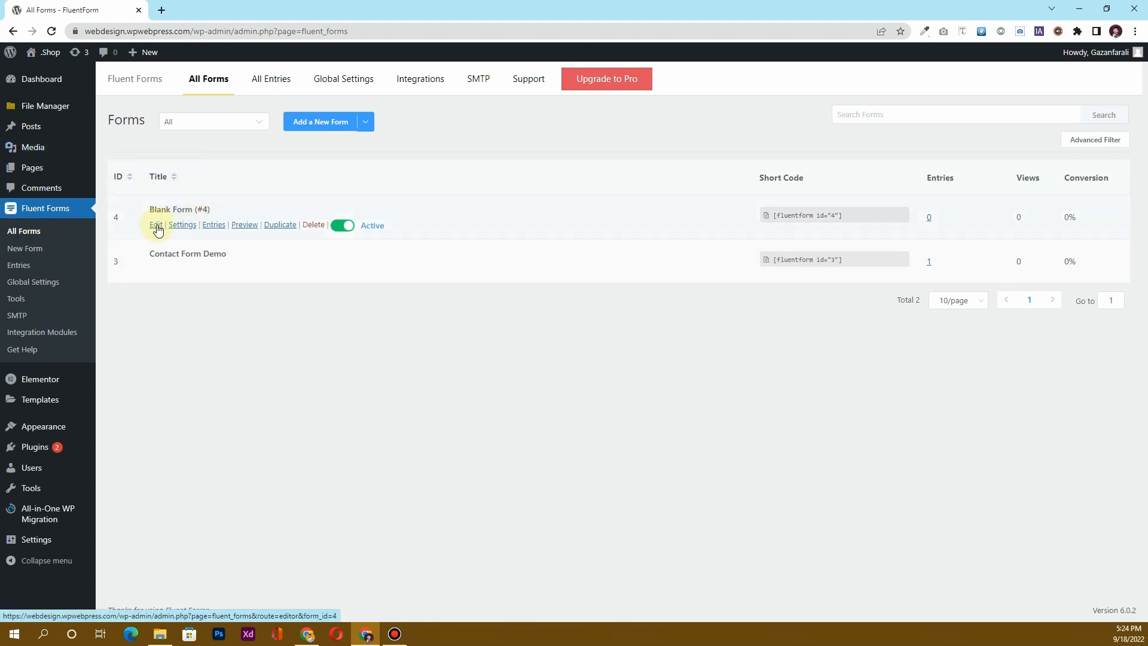
# - Rename Blank Form (#4) to 'Email Subscription form'
pyautogui.click(154, 225)
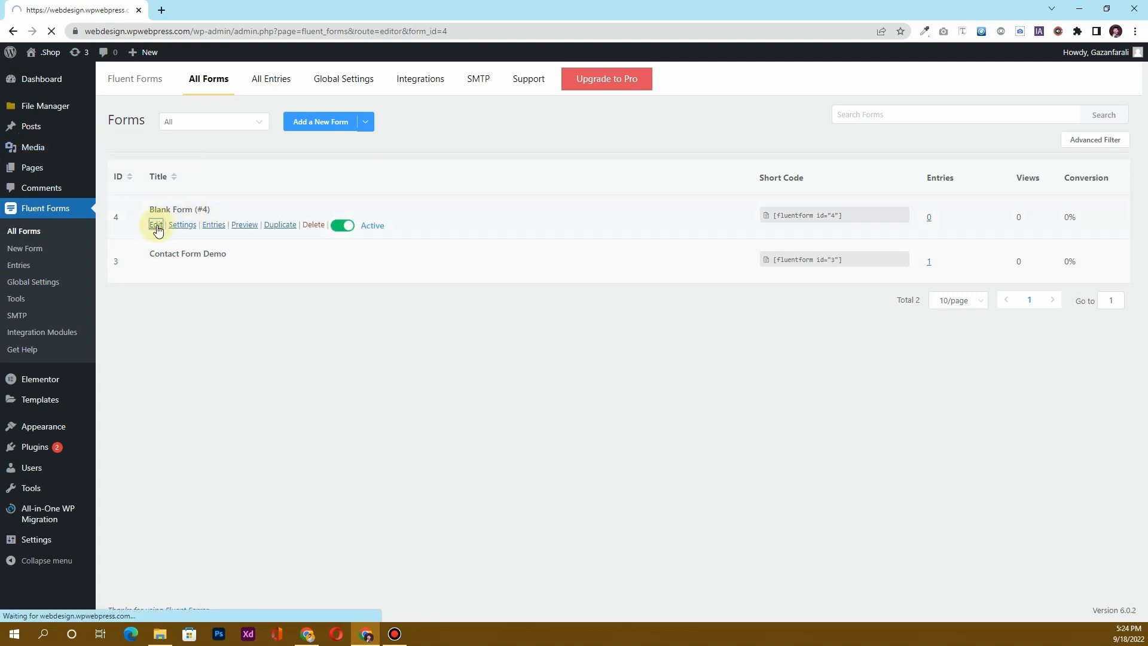
pyautogui.click(154, 225)
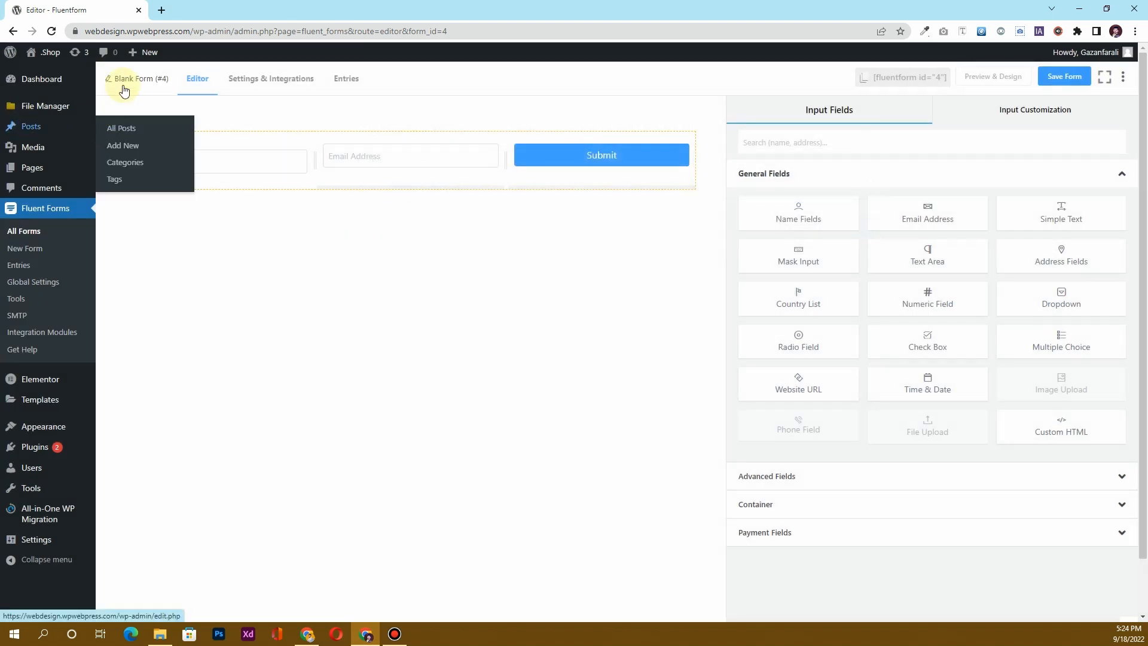
pyautogui.click(138, 79)
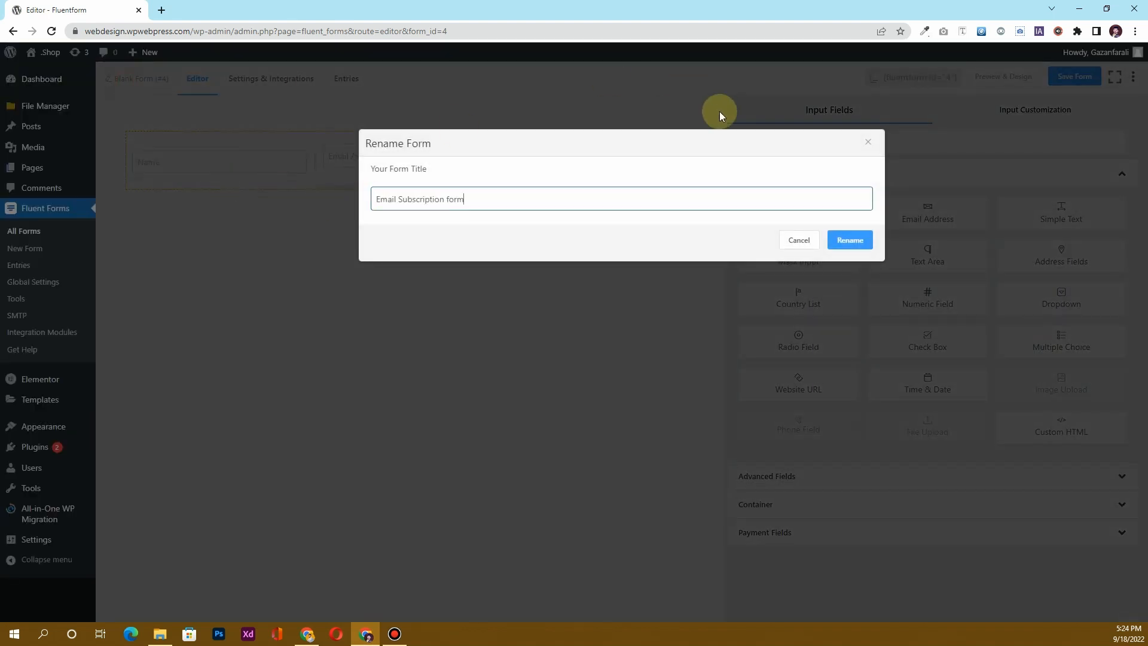
pyautogui.click(849, 239)
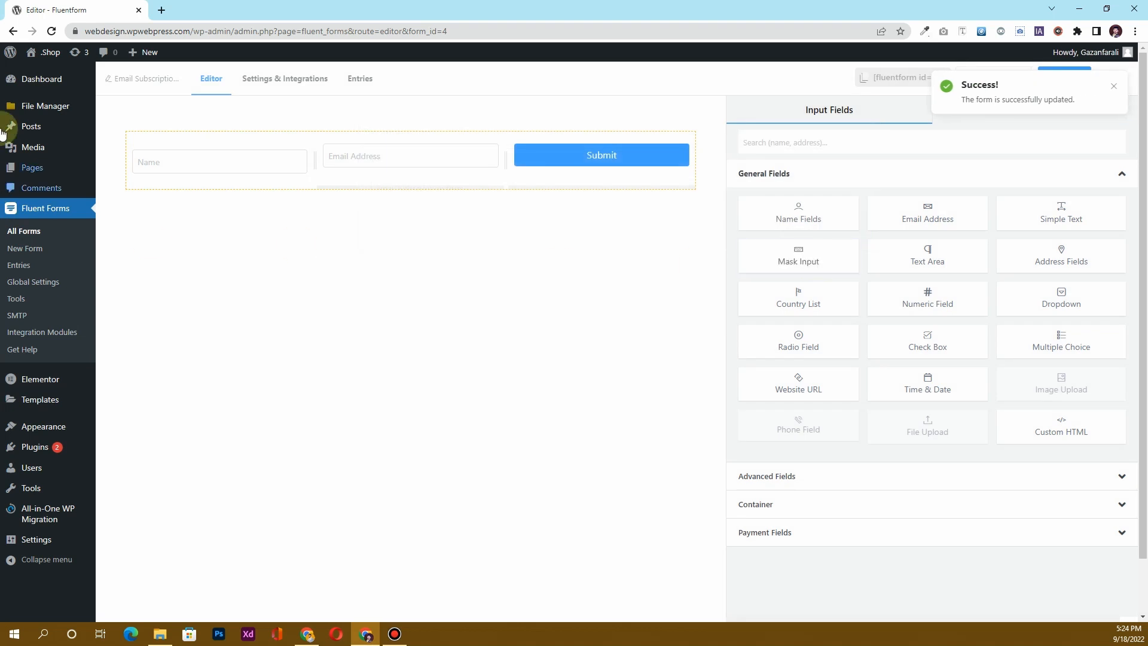
# - Open the Contact page from All Pages with Edit with Elementor
pyautogui.click(32, 167)
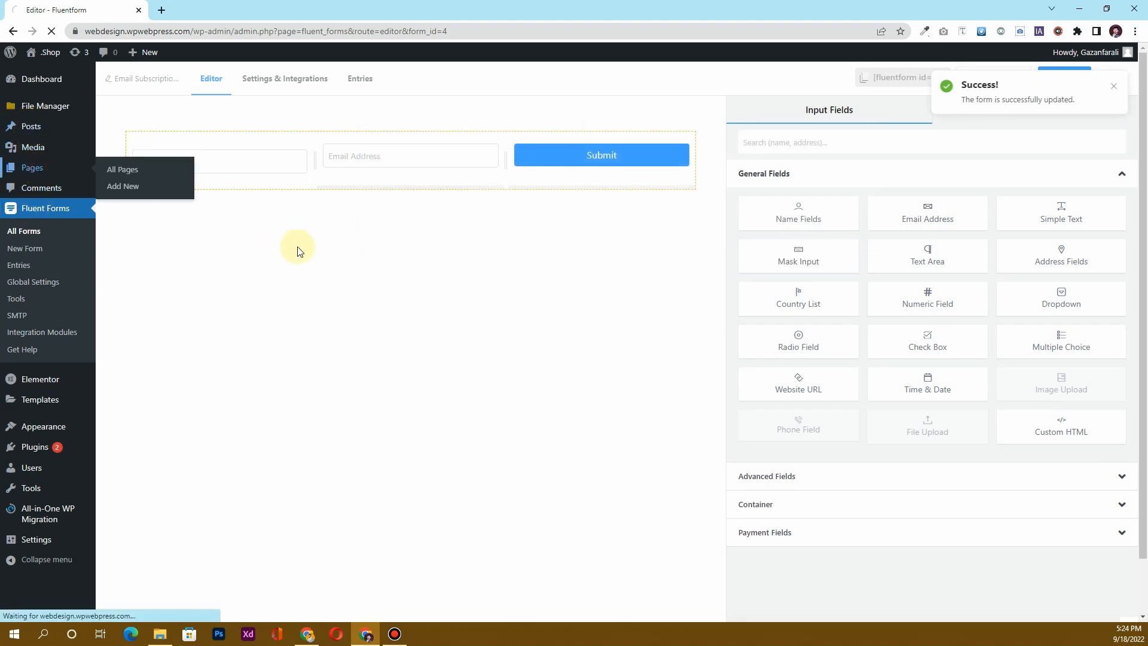
pyautogui.click(122, 169)
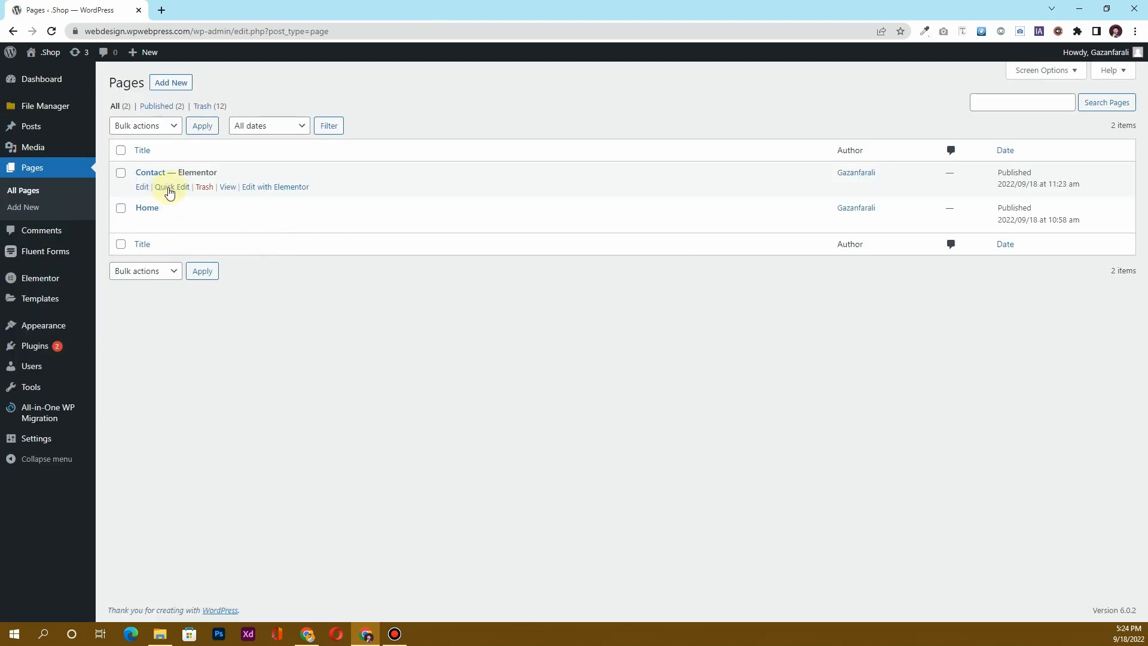
pyautogui.click(275, 187)
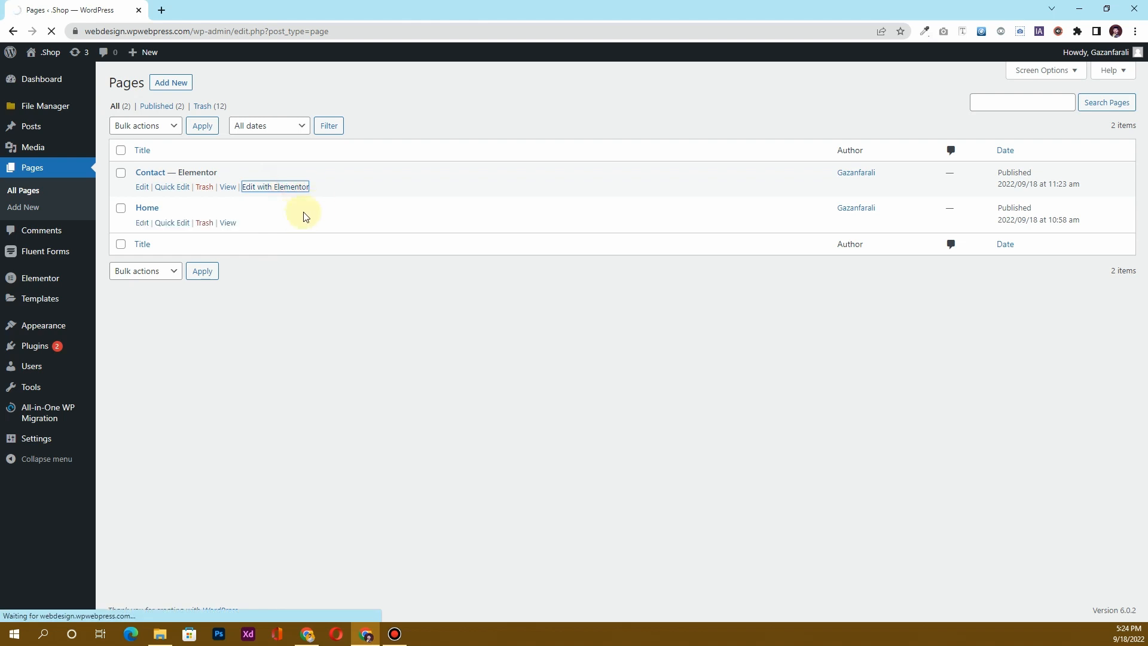
pyautogui.click(275, 186)
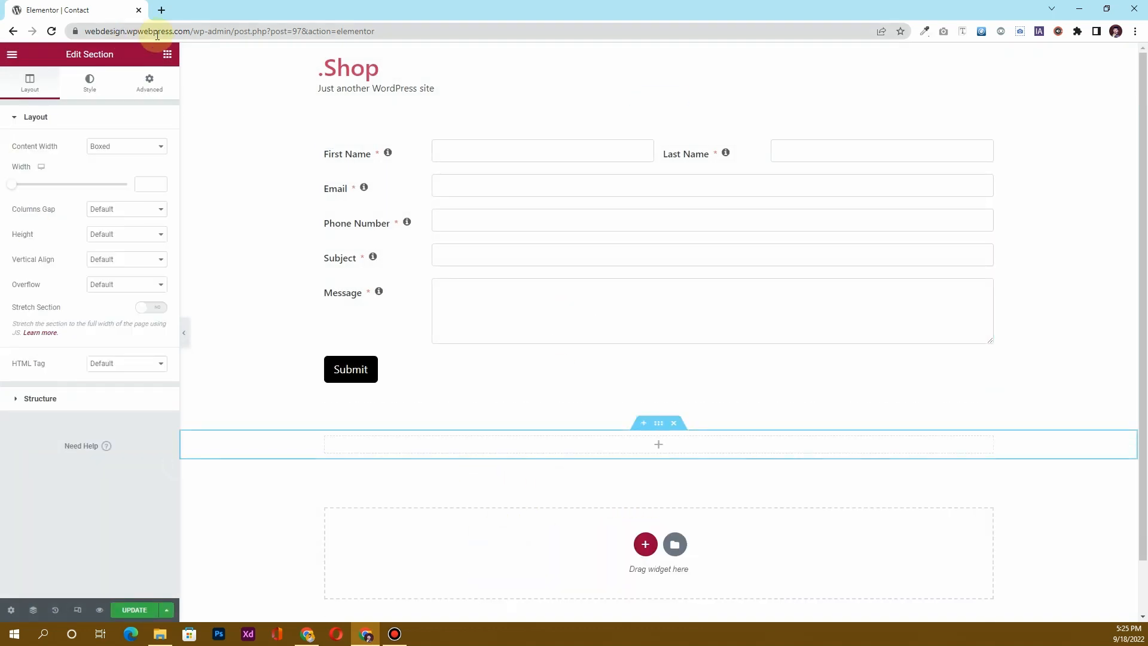
# - Add a Fluent Forms widget in a new section showing 'Email Subscription form (4)'
pyautogui.click(166, 55)
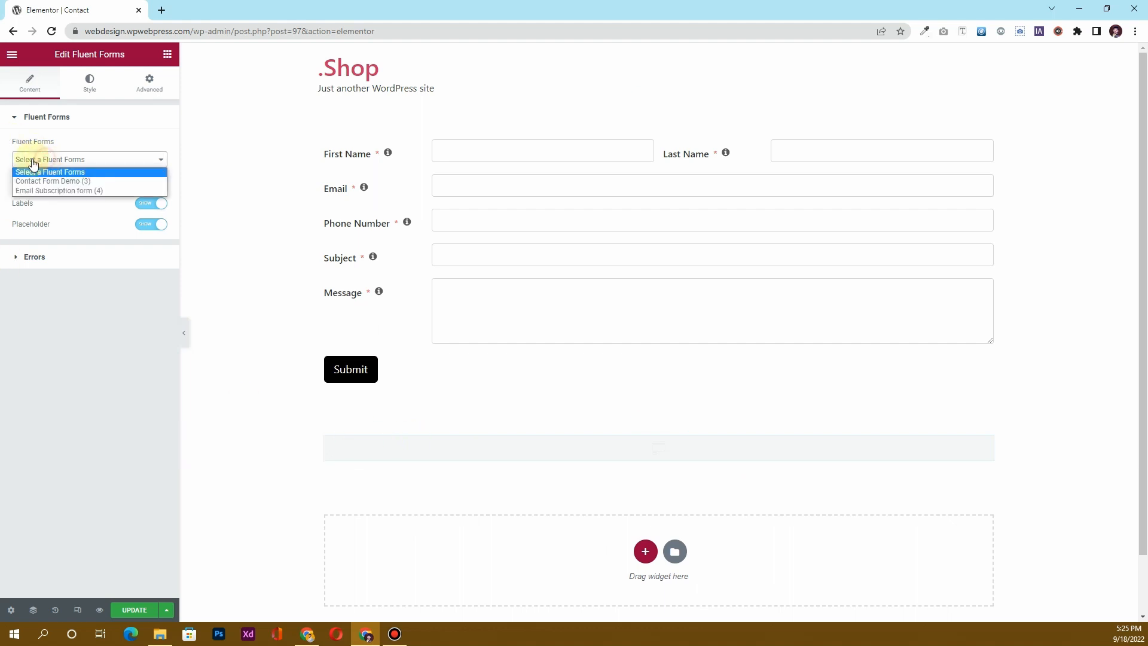
pyautogui.moveTo(58, 190)
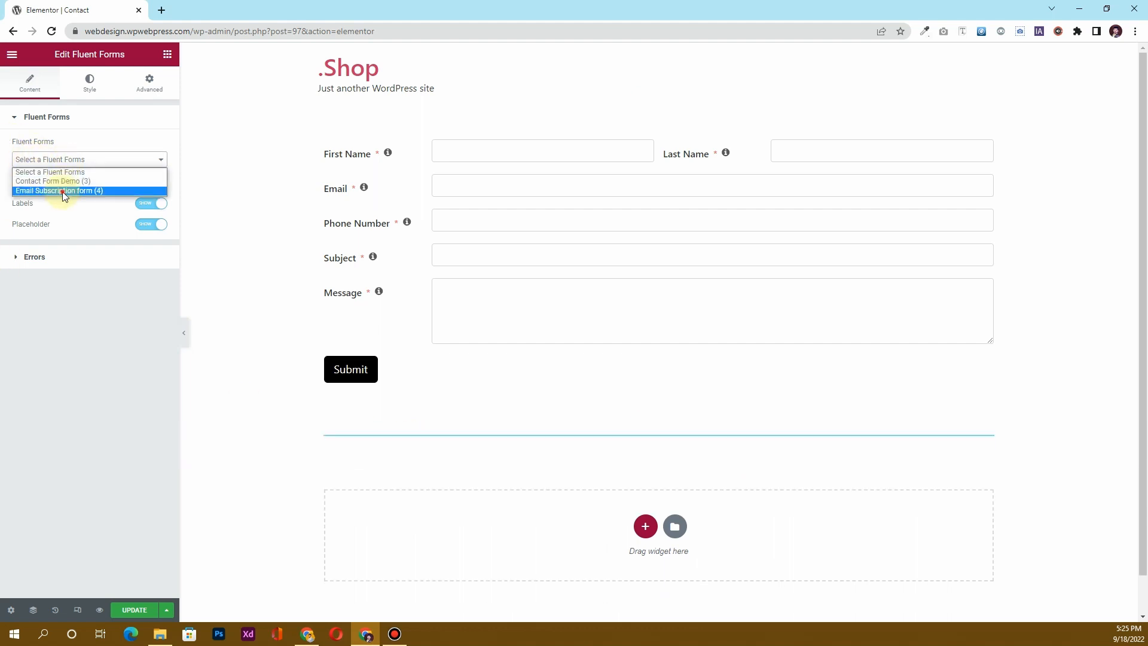
pyautogui.click(59, 191)
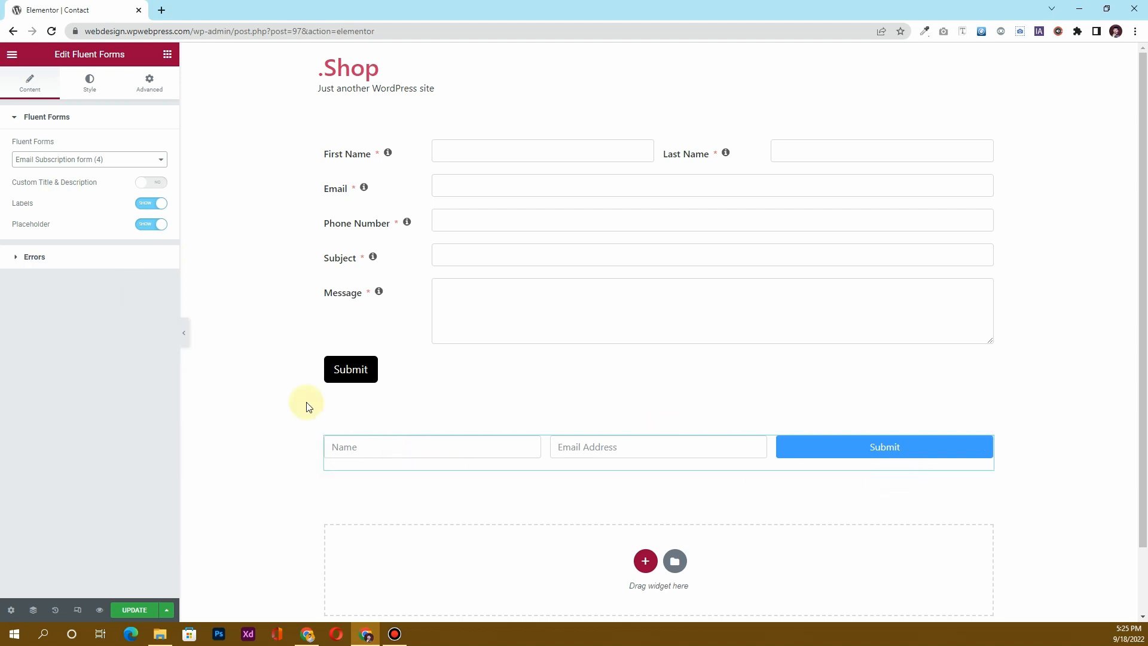
pyautogui.click(89, 80)
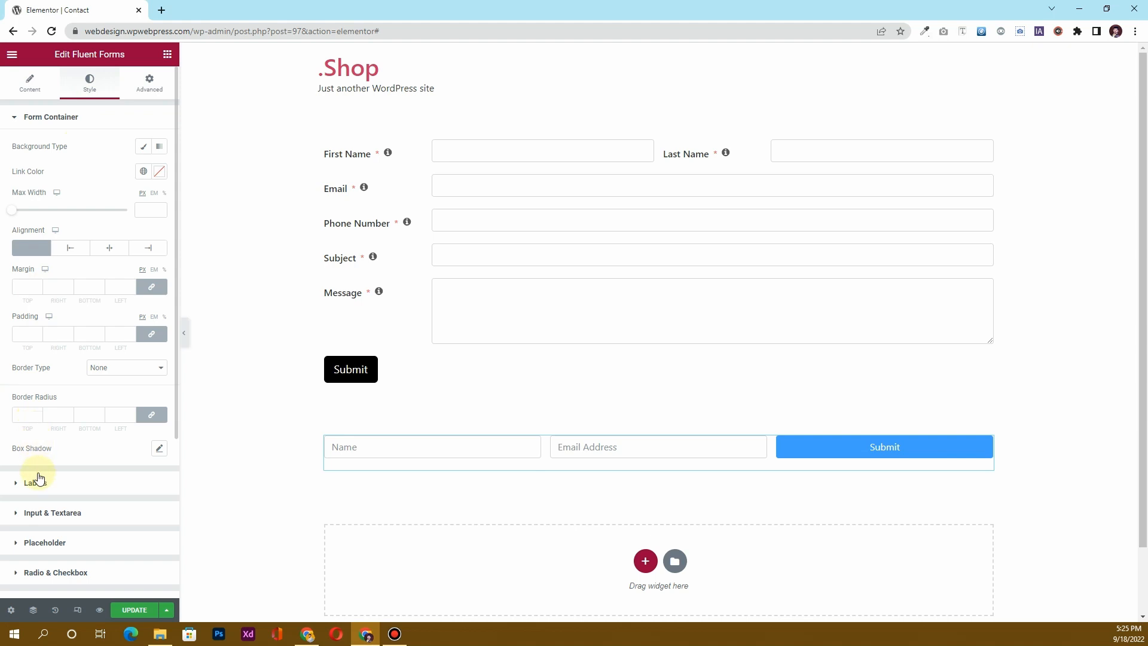
pyautogui.moveTo(6, 223)
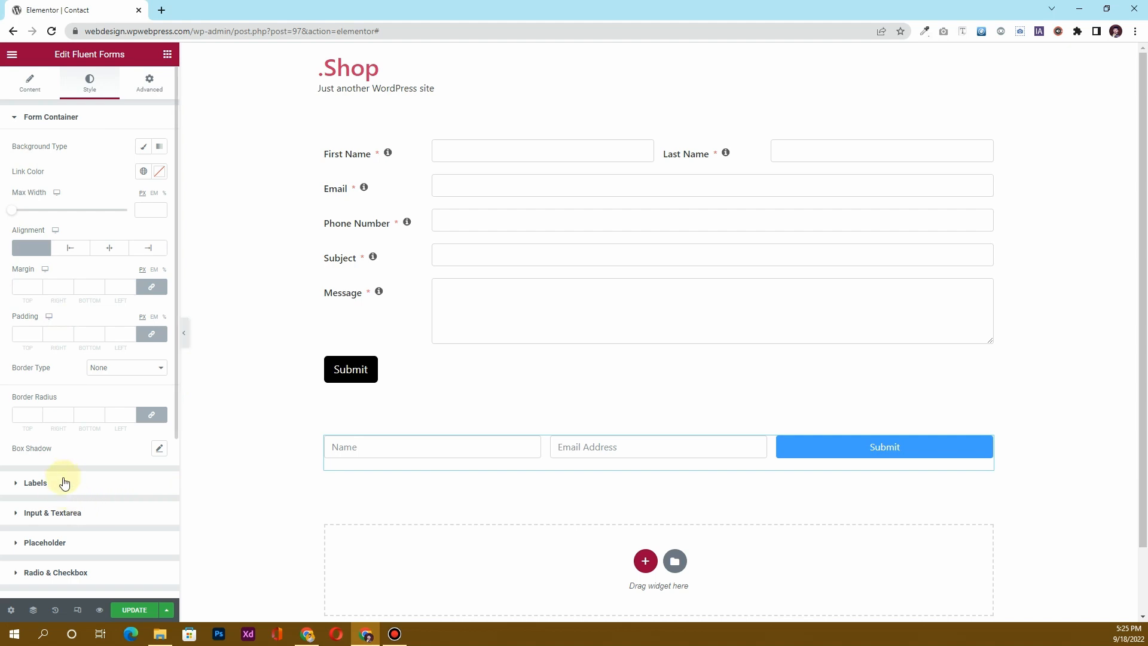
# - Set Input & Textarea input height to 60 px in the widget's Style options
pyautogui.click(53, 512)
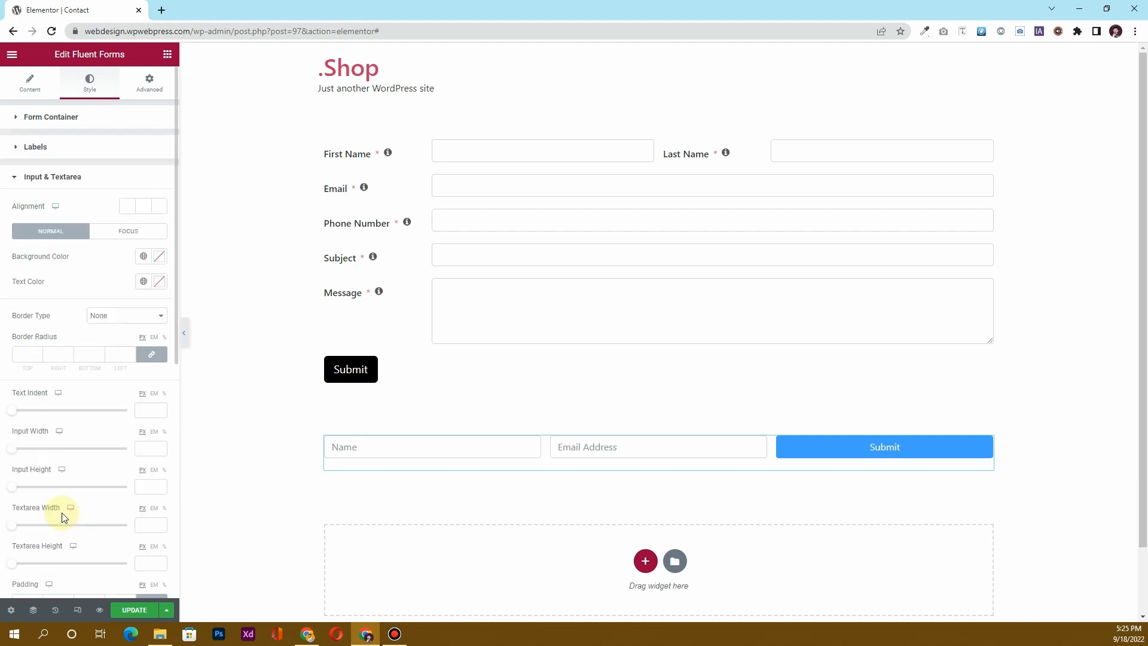
pyautogui.scroll(-3)
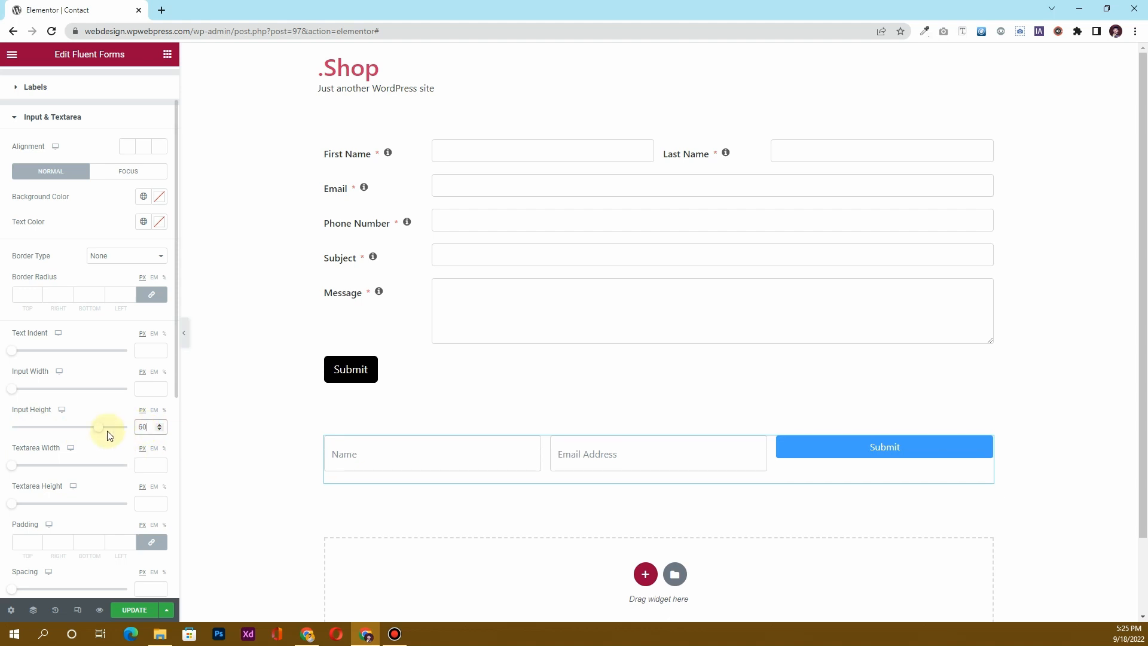
pyautogui.scroll(-3)
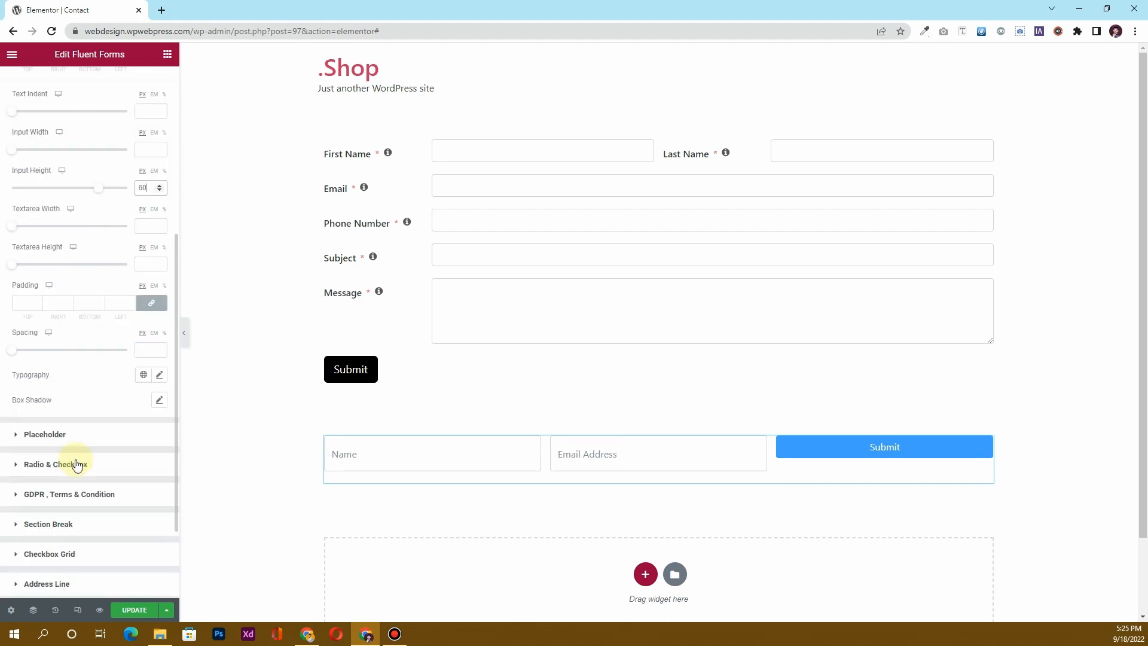
pyautogui.scroll(-3)
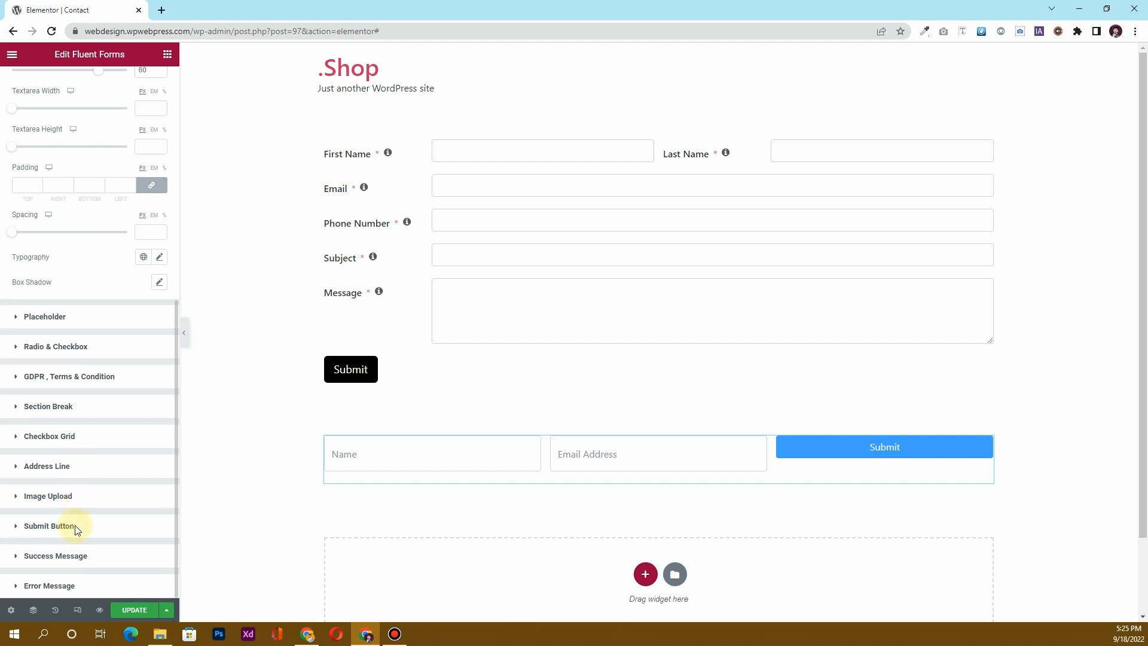
# - Give the Submit button a black background, red hover background, and adjust its corner rounding
pyautogui.click(49, 525)
pyautogui.write('16')
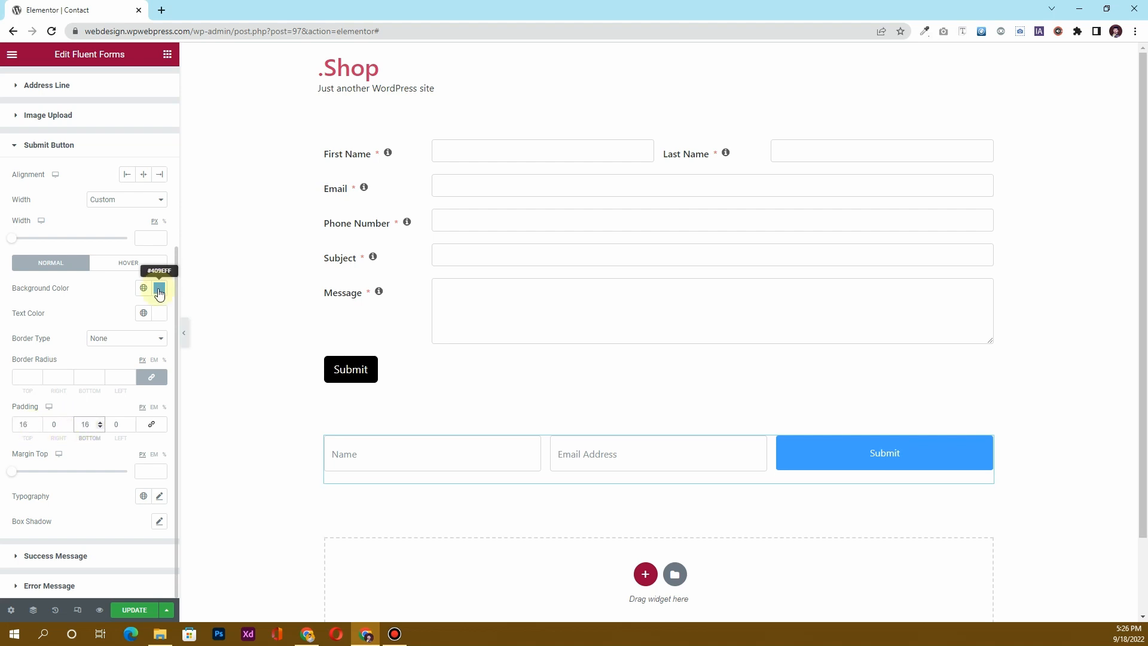
pyautogui.click(160, 287)
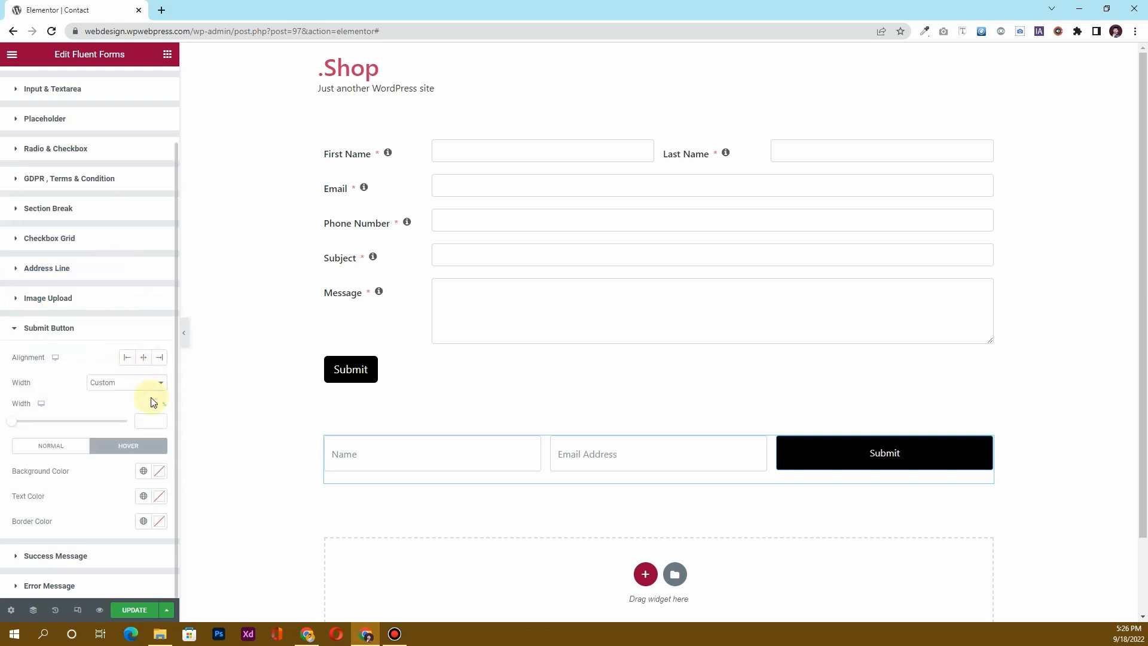
pyautogui.click(159, 470)
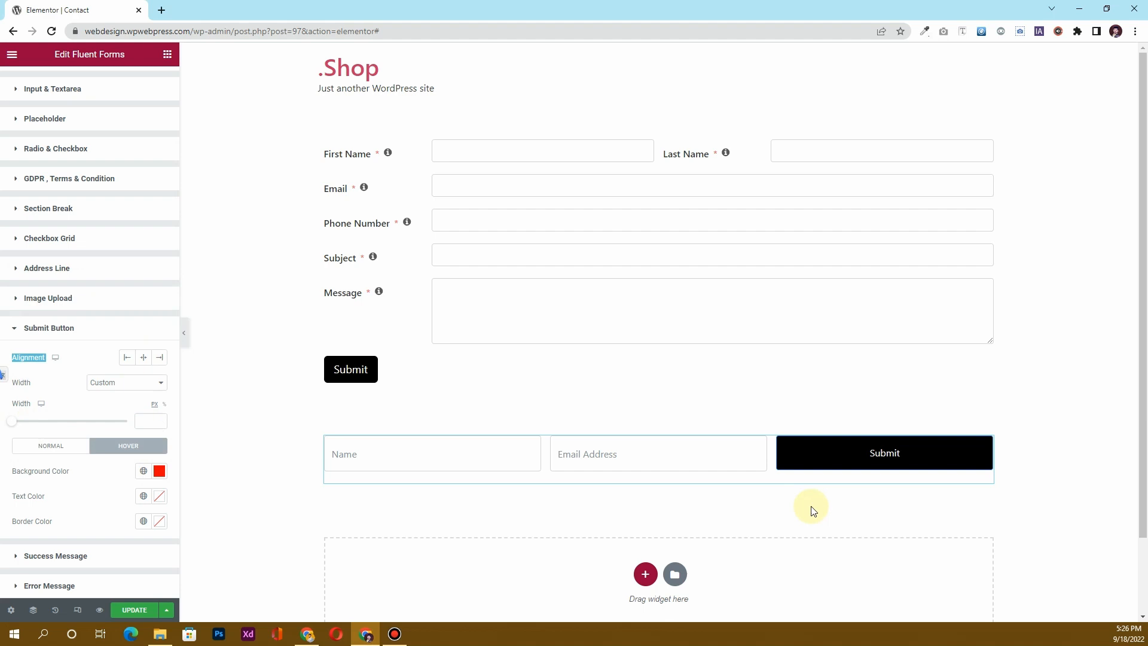
pyautogui.moveTo(93, 541)
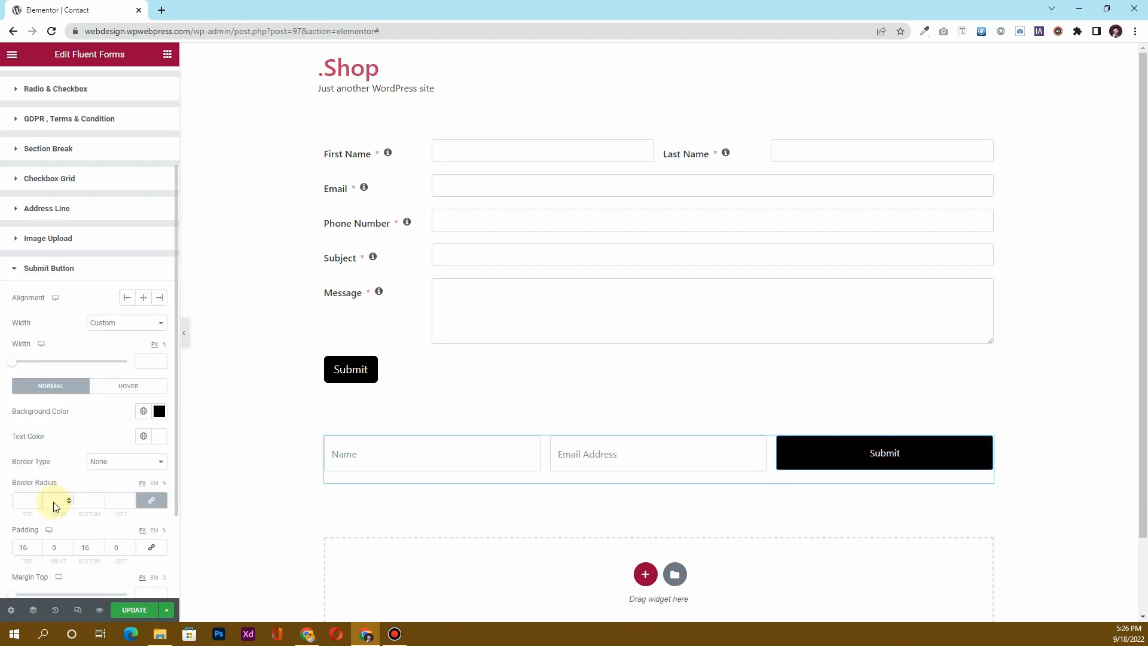
pyautogui.click(125, 401)
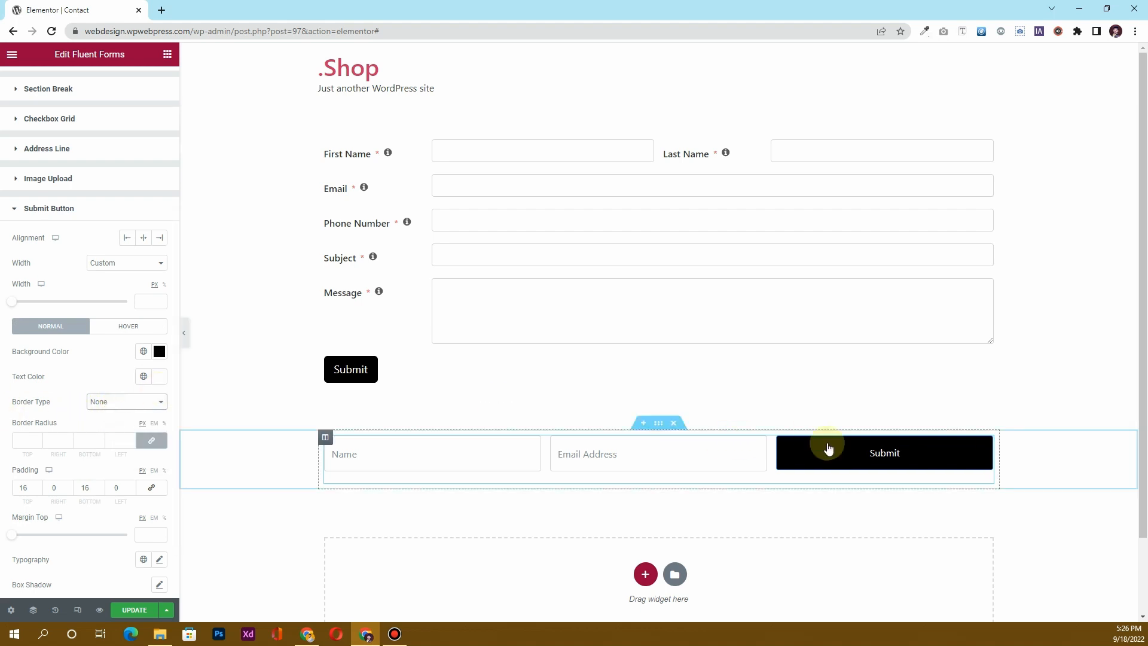
pyautogui.moveTo(237, 428)
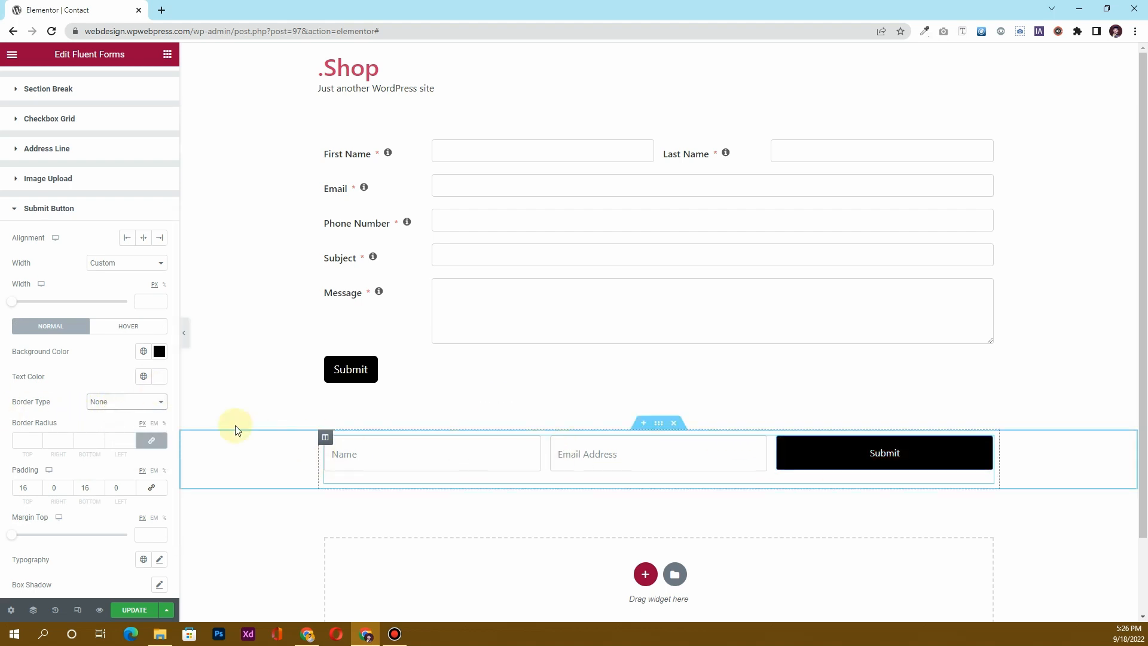
pyautogui.scroll(3)
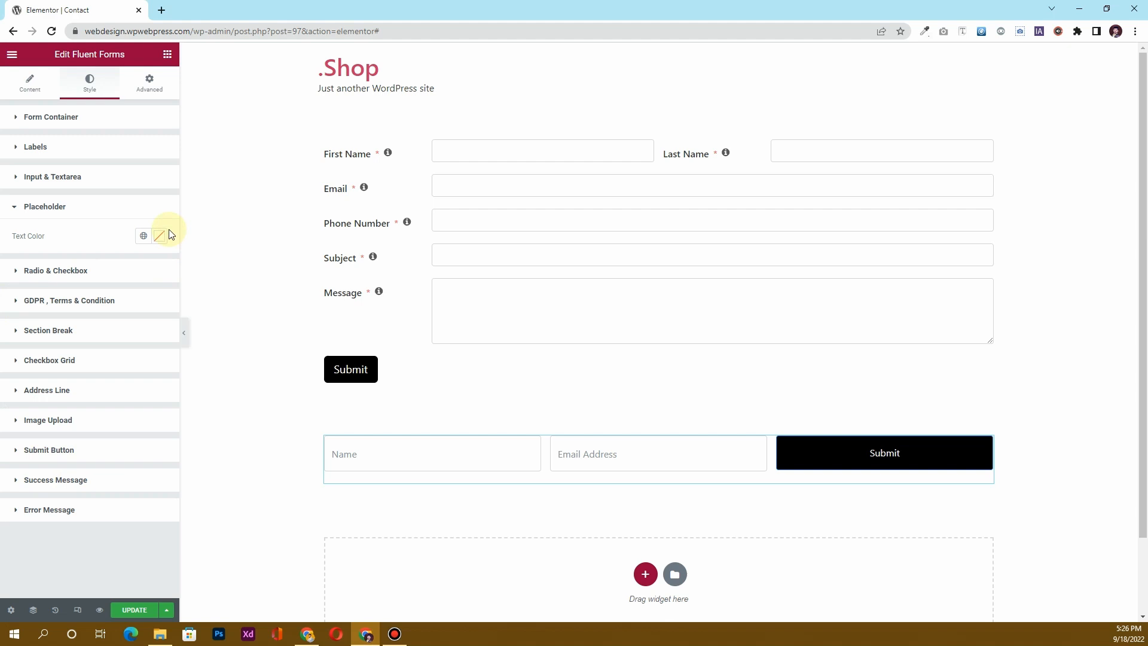
# - Set the subscription form's placeholder text colour to dark grey
pyautogui.click(159, 235)
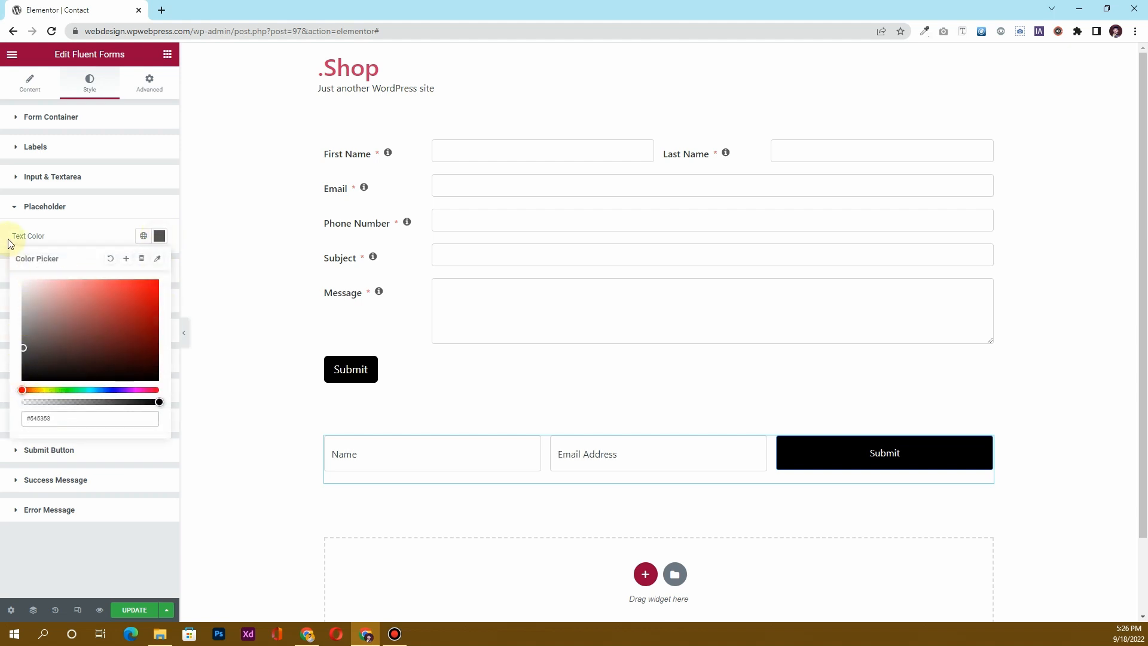
pyautogui.click(52, 177)
pyautogui.write('30')
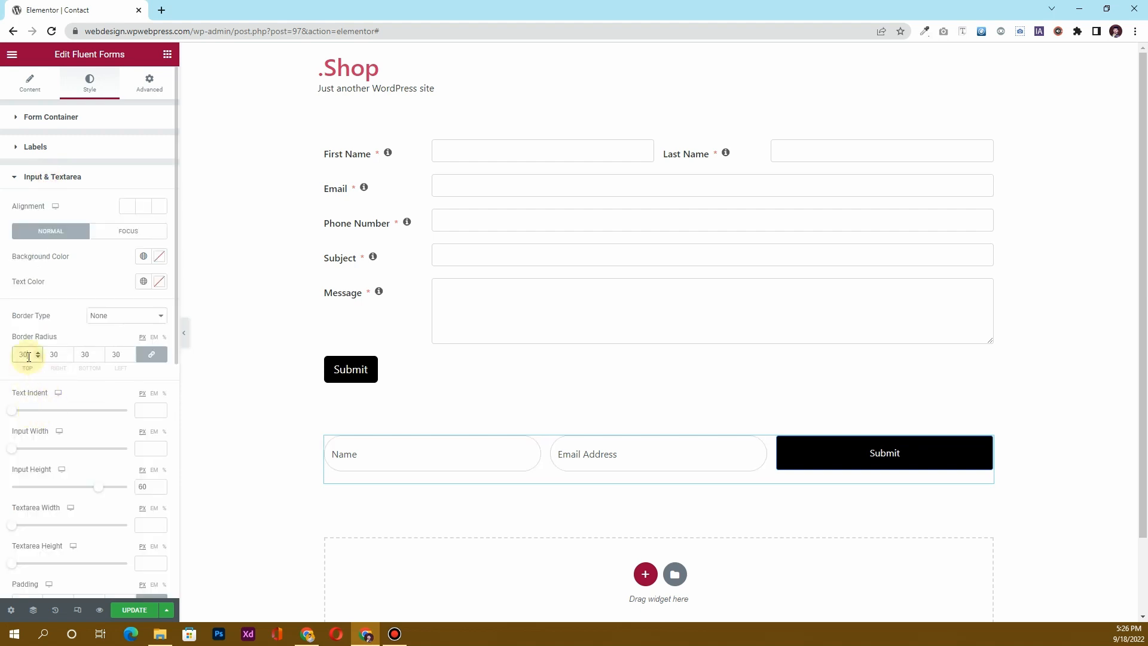
# - Apply a 30px border radius to the Input & Textarea fields and the Submit Button
pyautogui.click(512, 469)
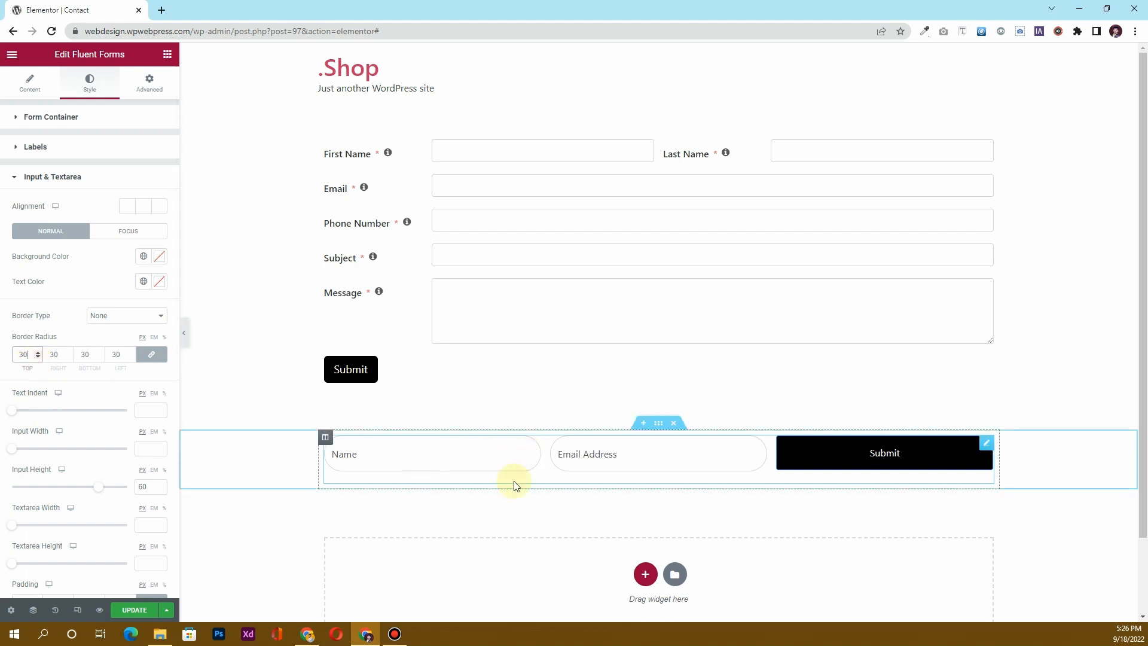
pyautogui.scroll(-3)
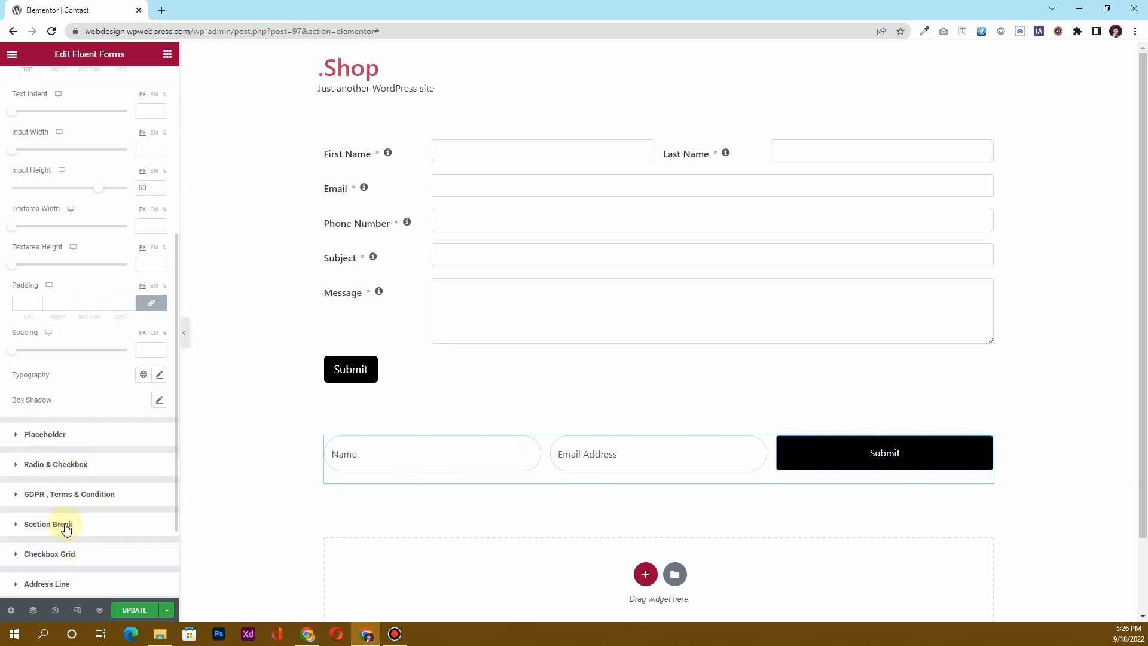
pyautogui.scroll(-3)
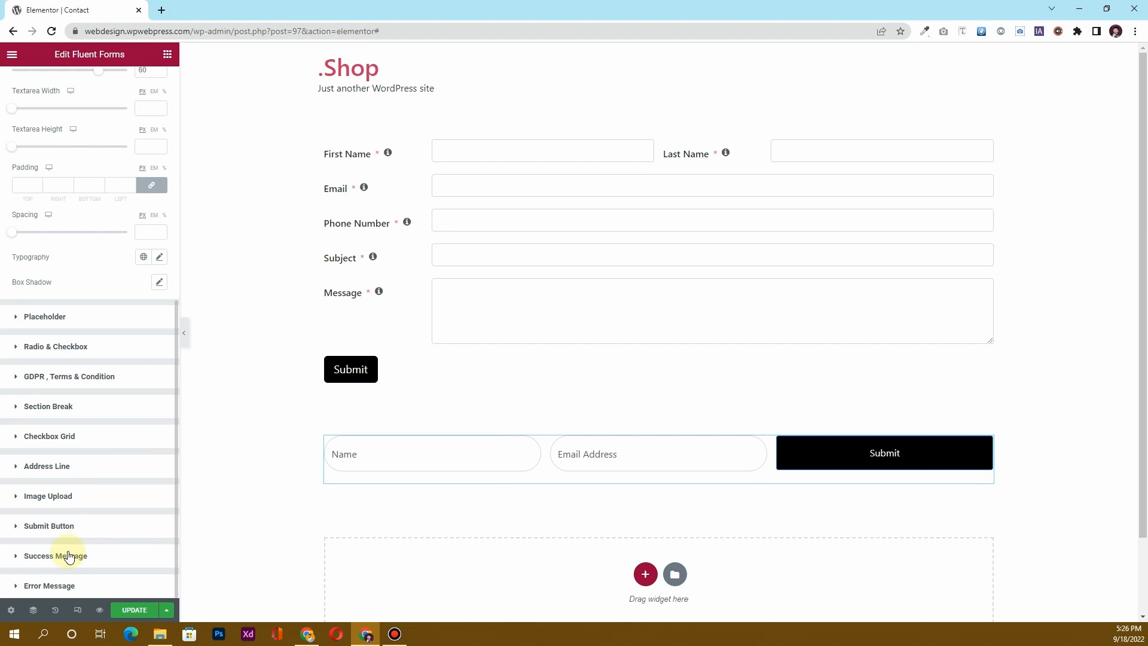
pyautogui.click(48, 525)
pyautogui.write('30')
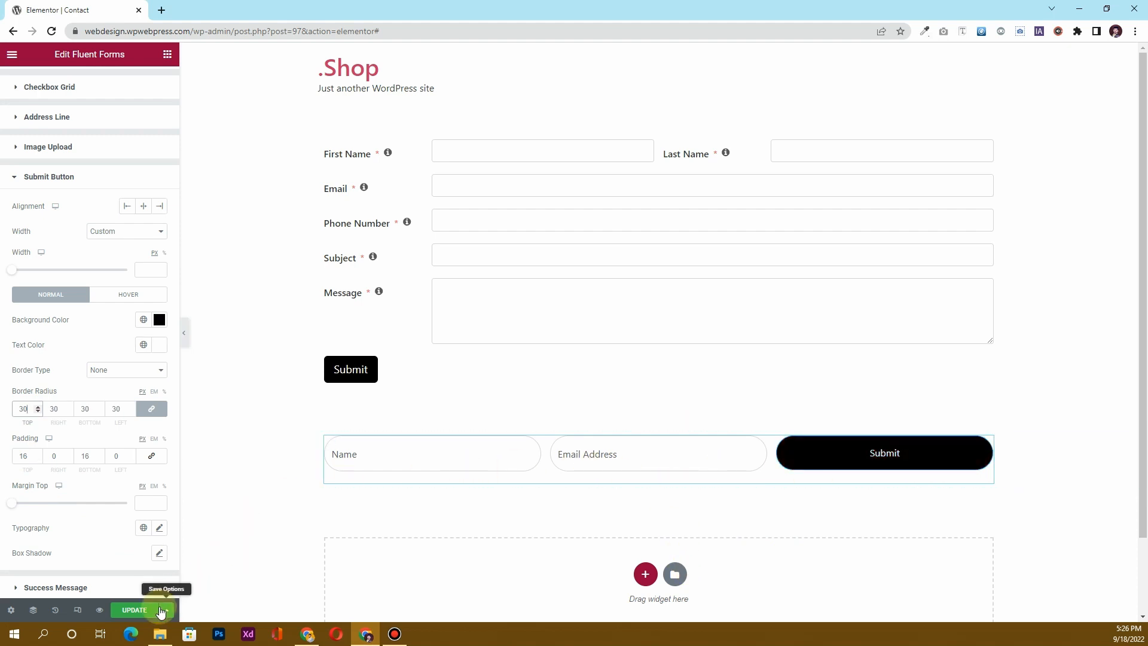
pyautogui.click(133, 609)
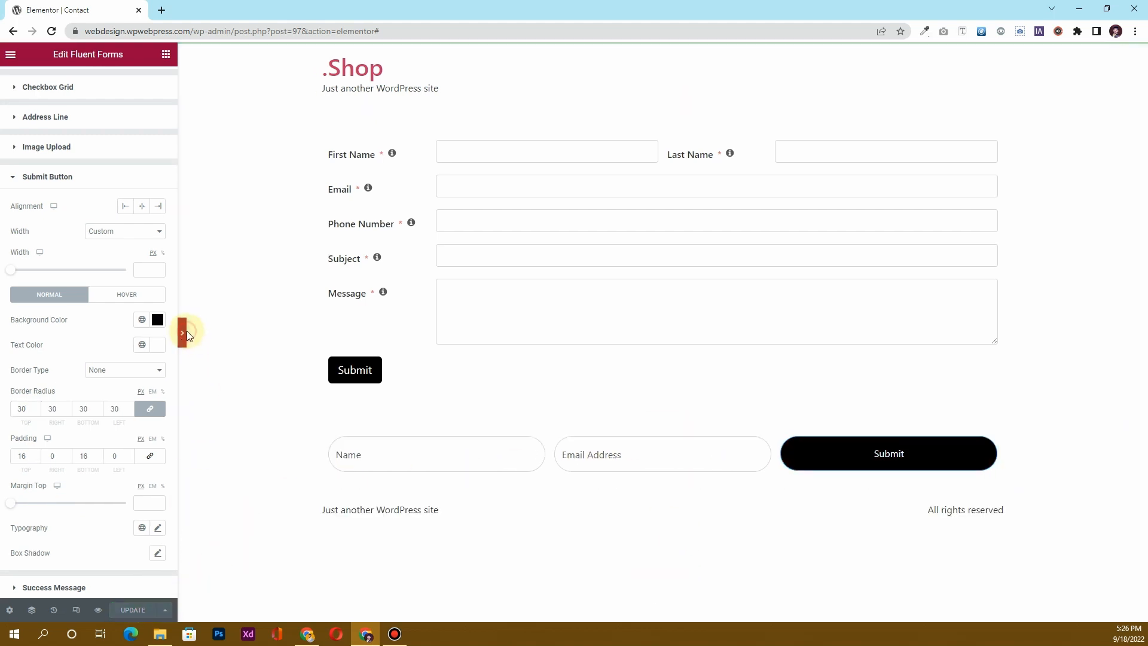